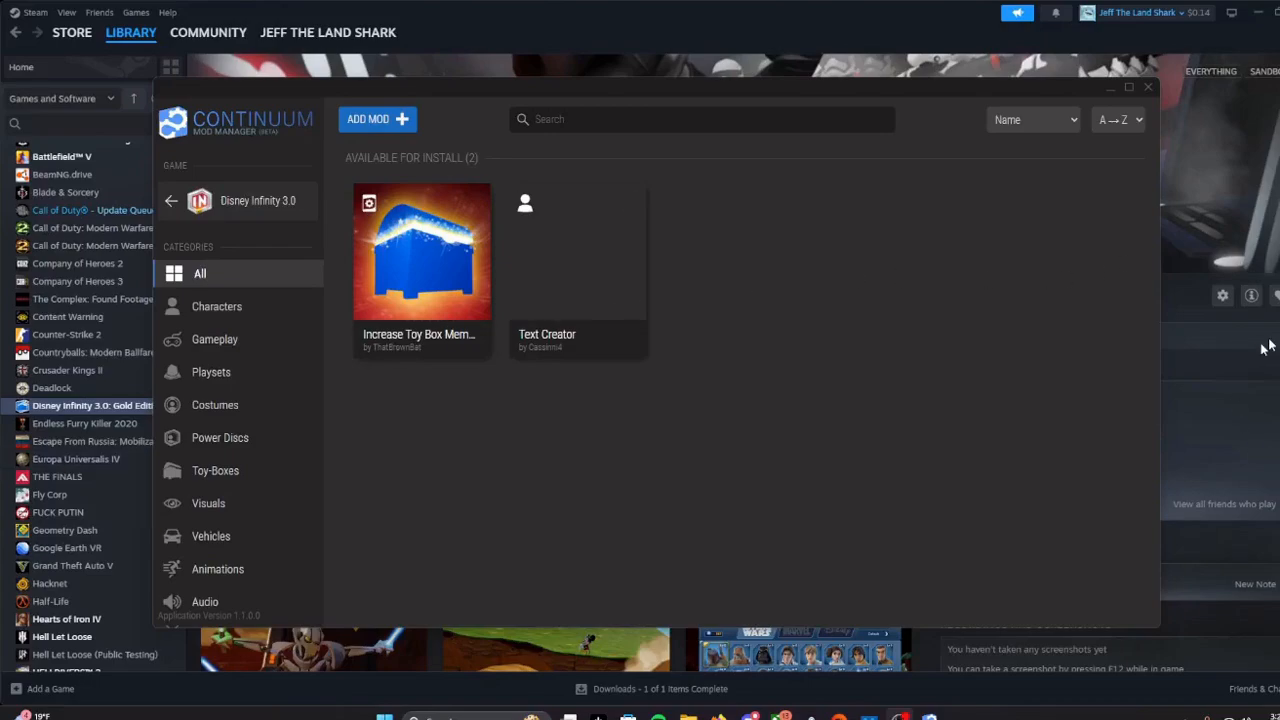
{"action": "mouse_move", "coordinate": [830, 418]}
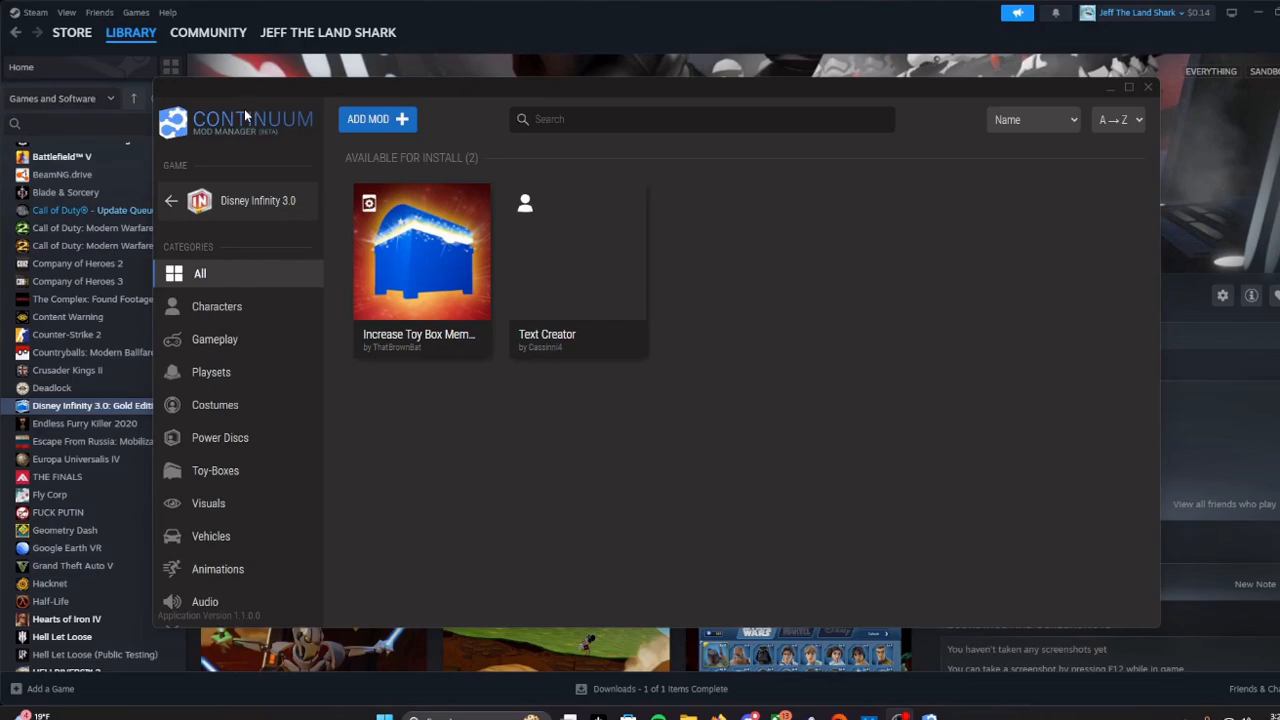
{"action": "mouse_move", "coordinate": [394, 150]}
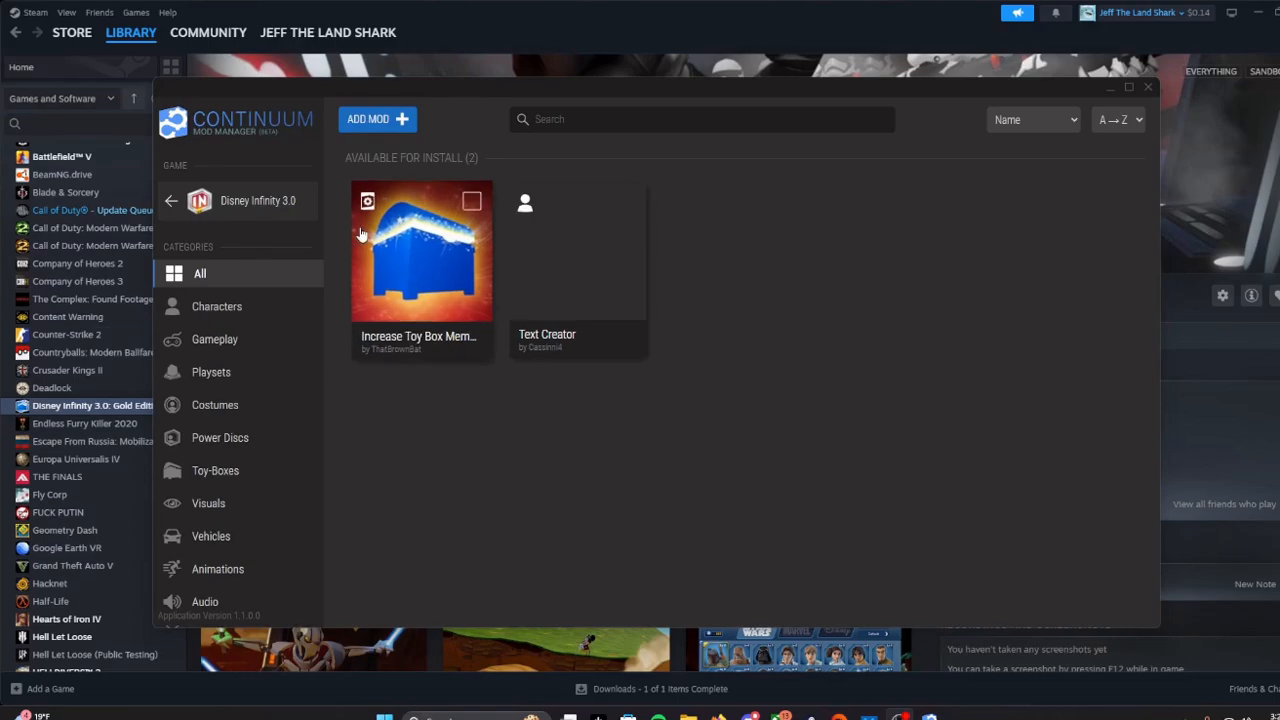
Switch from the Continuum mod list to the Google Drive My Drive browser tab
{"action": "left_click", "coordinate": [1148, 86]}
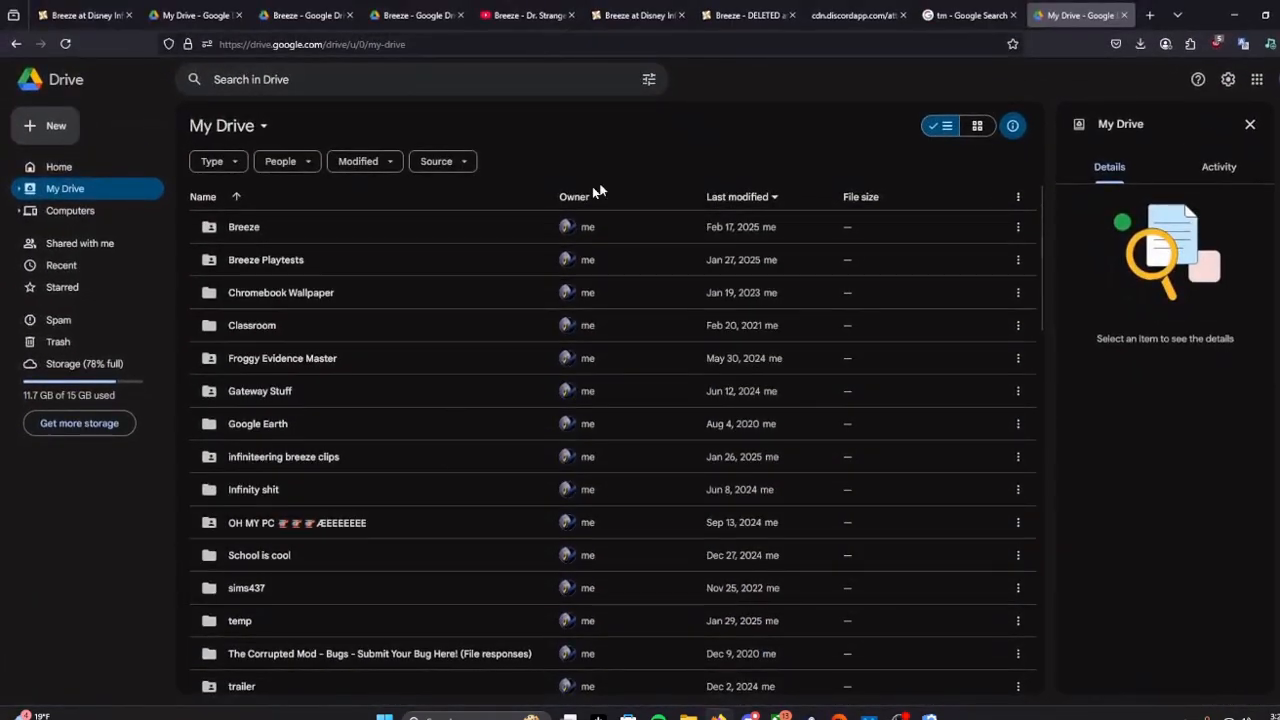
Download BreezeR1.0.mod from the Breeze folder, confirming Download anyway, and hide the browser
{"action": "double_click", "coordinate": [244, 226]}
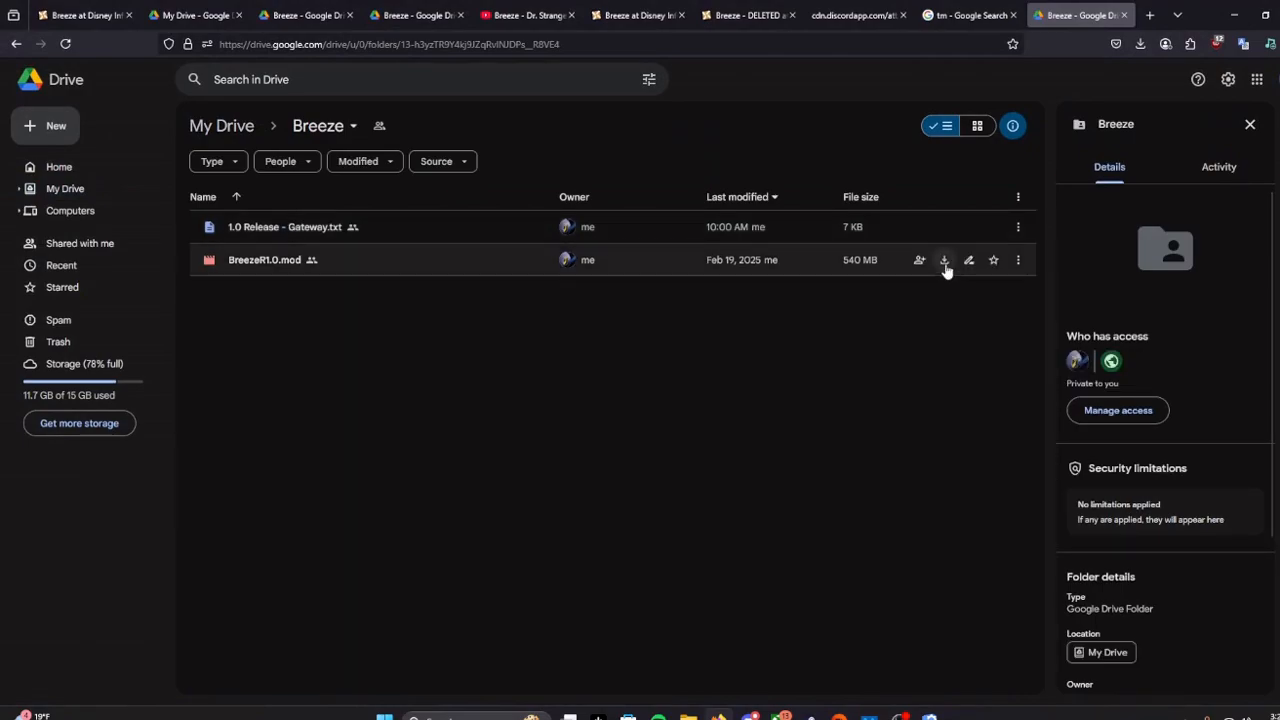
{"action": "mouse_move", "coordinate": [944, 260]}
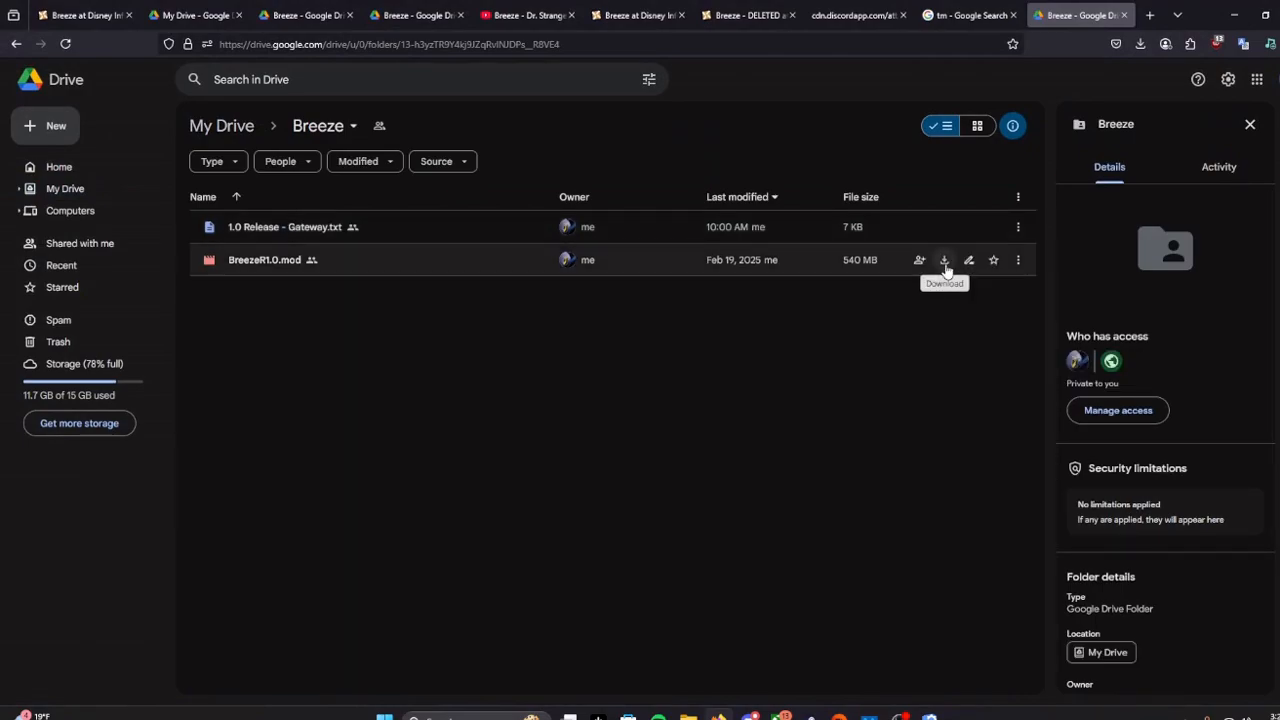
{"action": "left_click", "coordinate": [944, 260]}
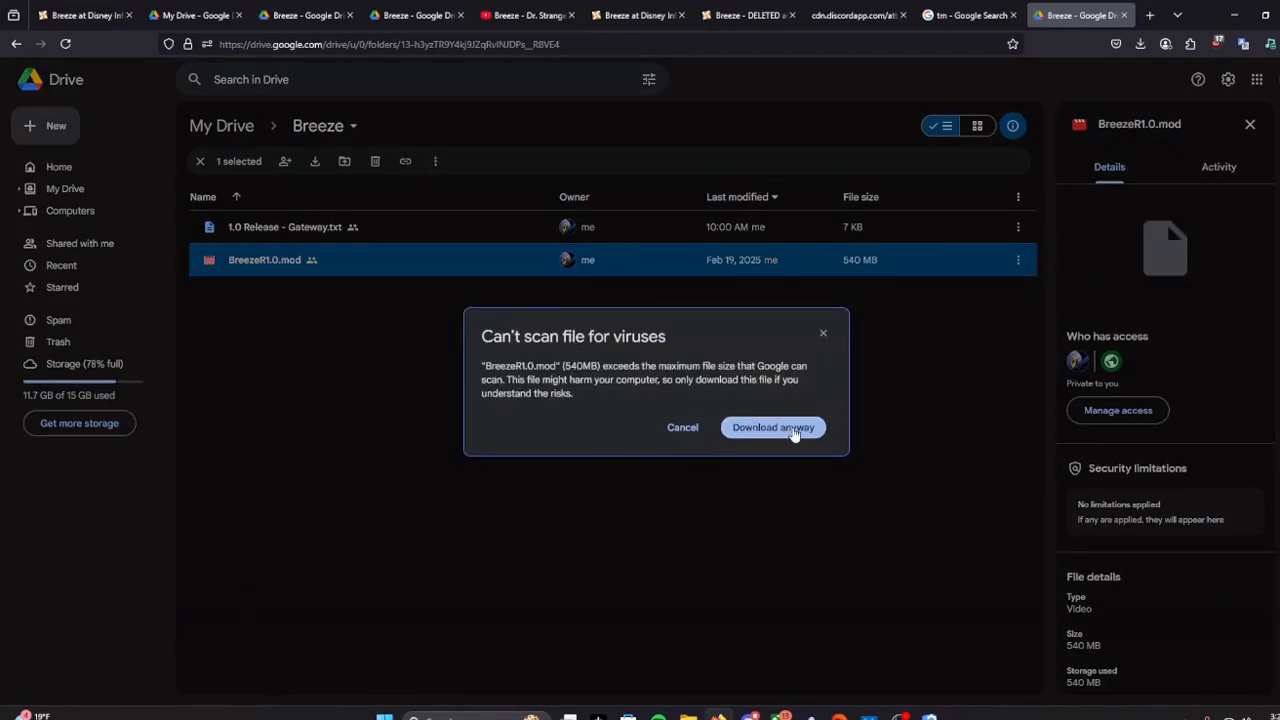
{"action": "left_click", "coordinate": [772, 428]}
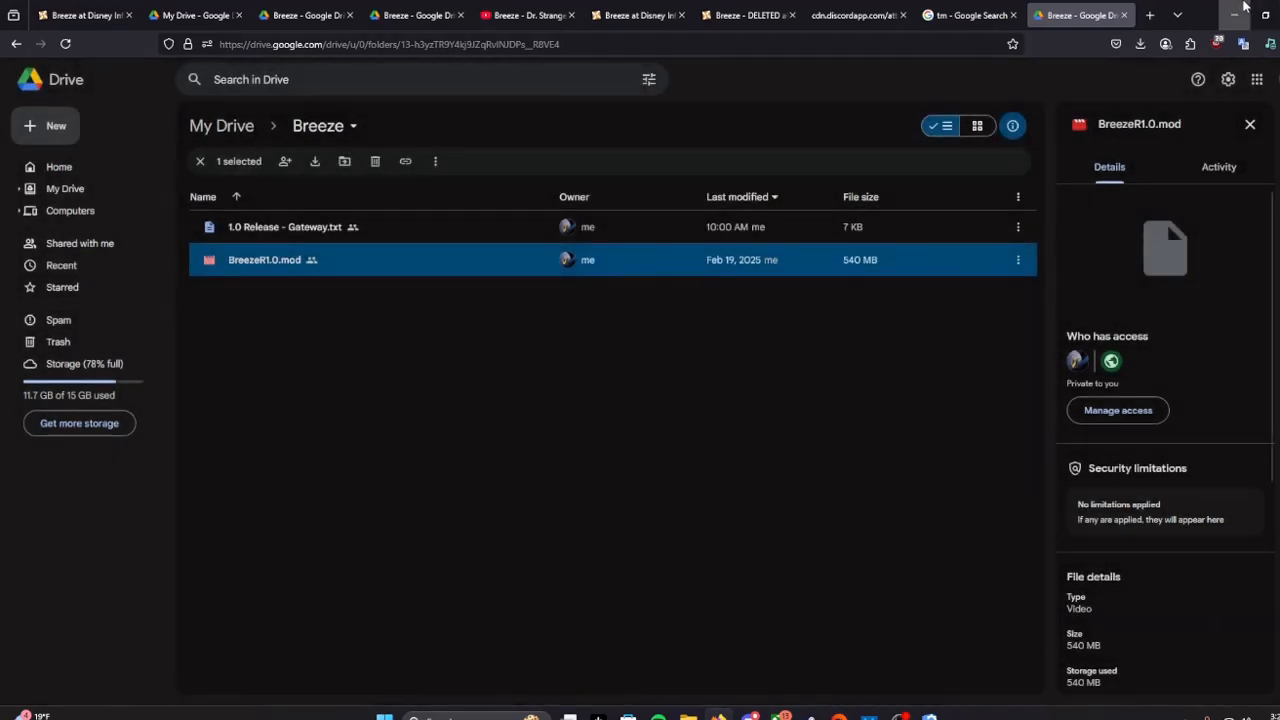
{"action": "mouse_move", "coordinate": [1244, 8]}
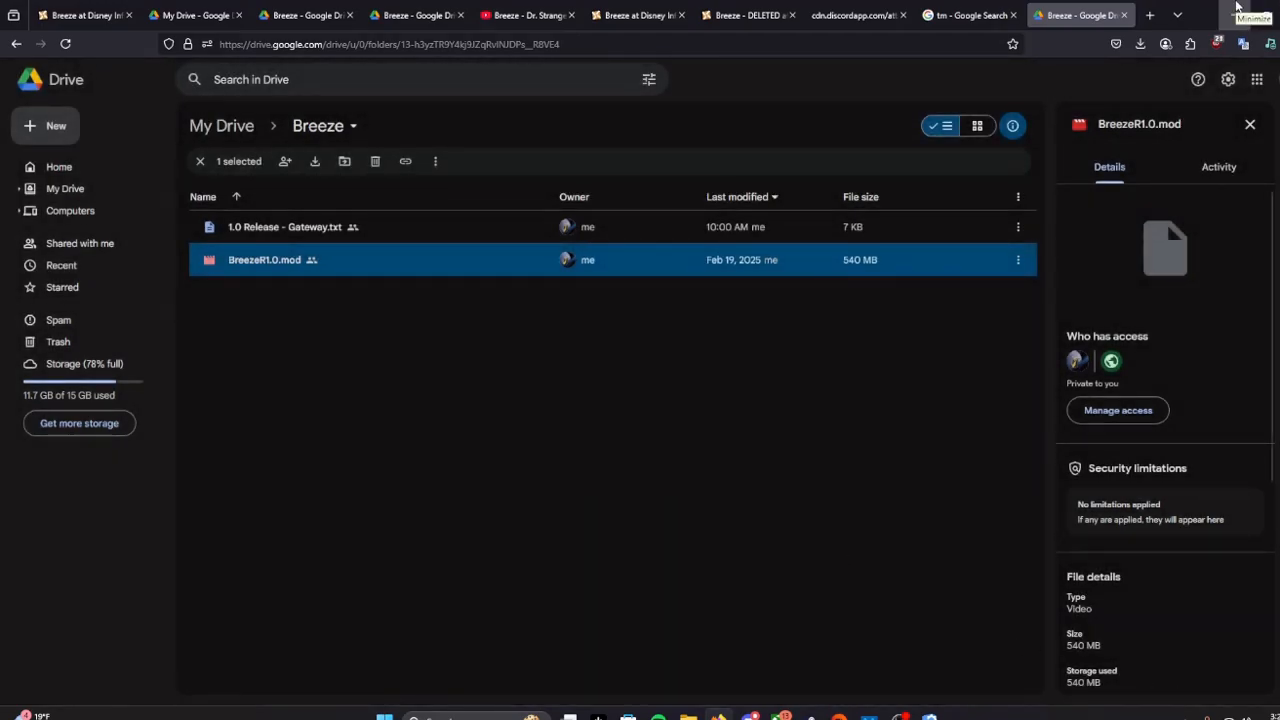
{"action": "left_click", "coordinate": [1248, 16]}
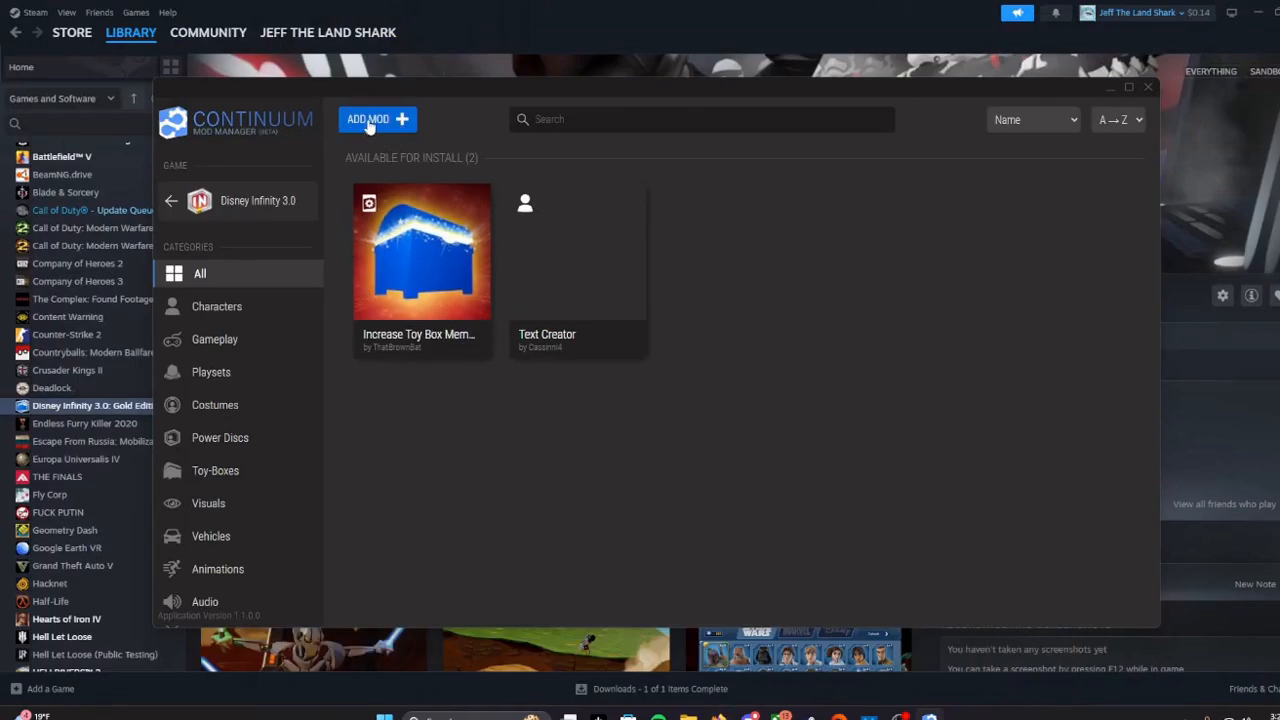
Add the Breeze .mod file from Downloads via ADD MOD so Breeze joins the list
{"action": "left_click", "coordinate": [376, 120]}
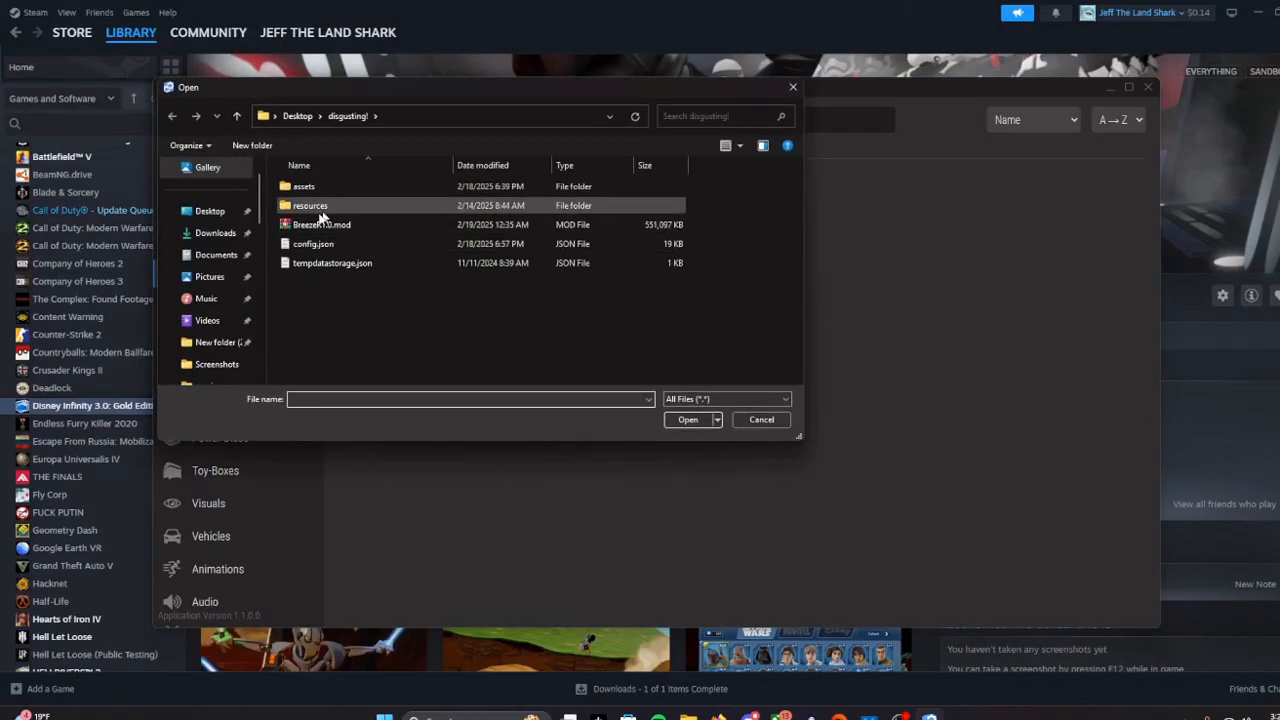
{"action": "left_click", "coordinate": [212, 232]}
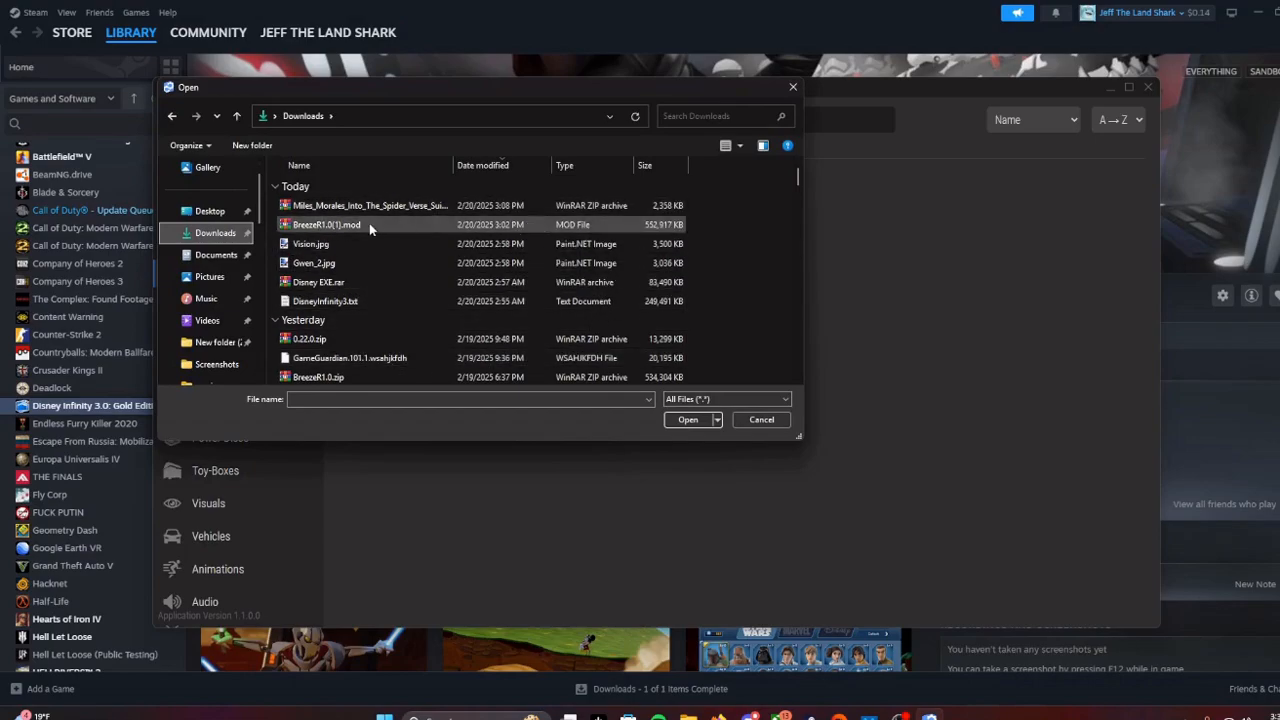
{"action": "mouse_move", "coordinate": [344, 232]}
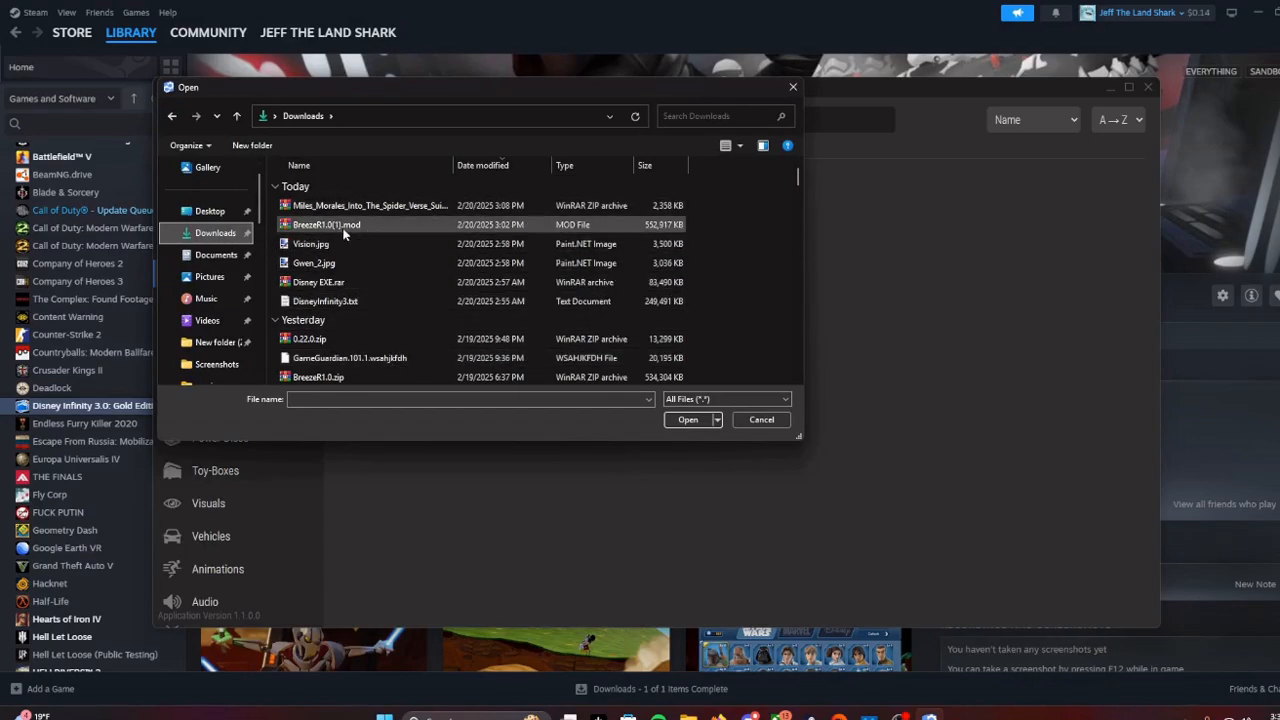
{"action": "left_click", "coordinate": [688, 420]}
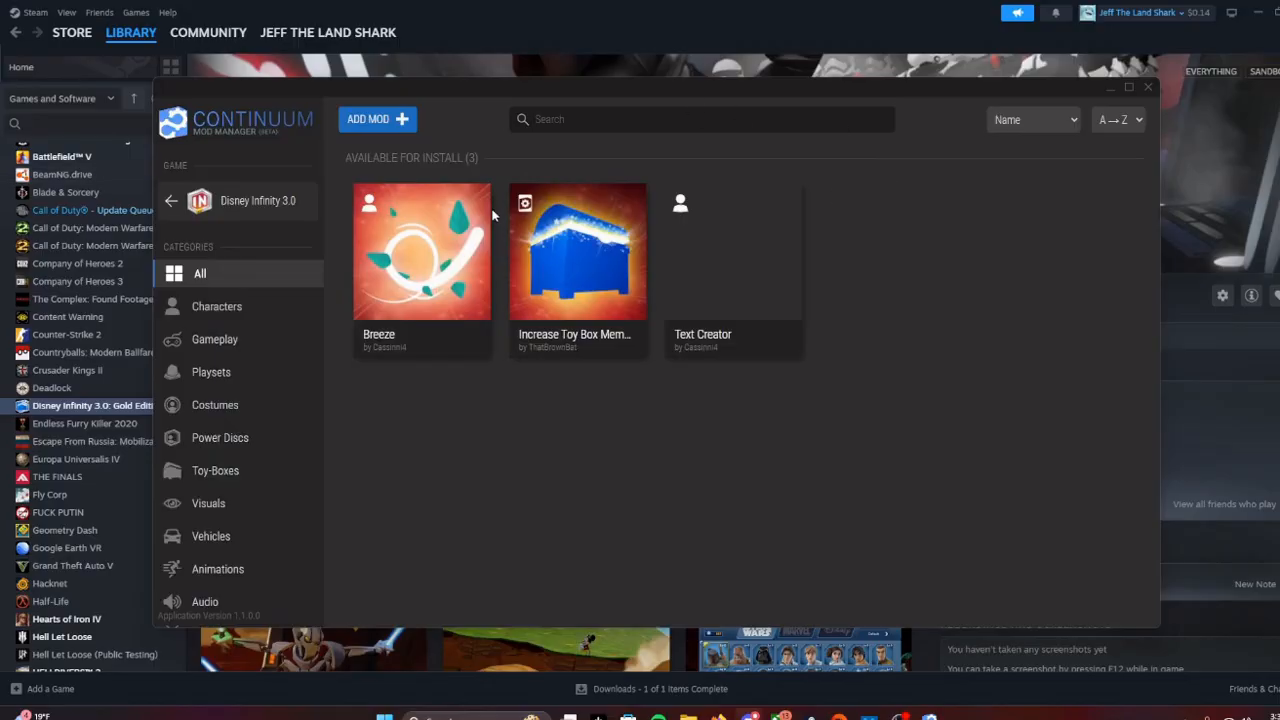
{"action": "mouse_move", "coordinate": [424, 376]}
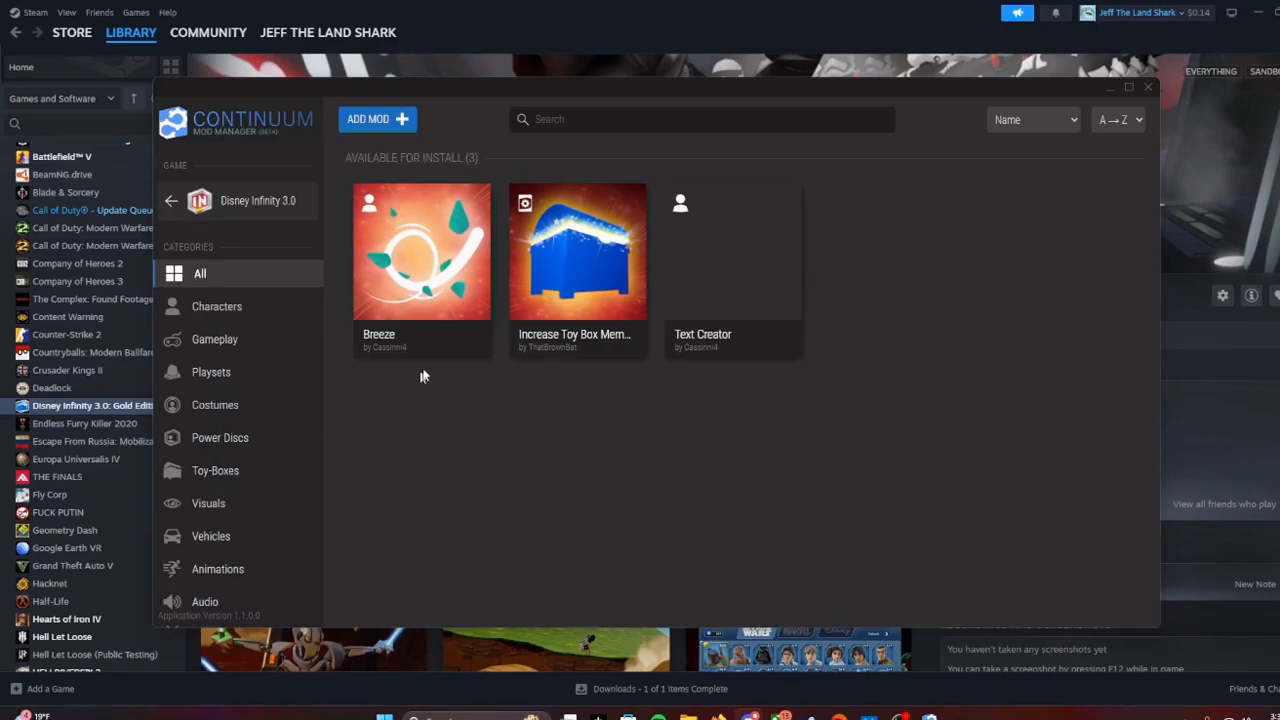
{"action": "mouse_move", "coordinate": [432, 262]}
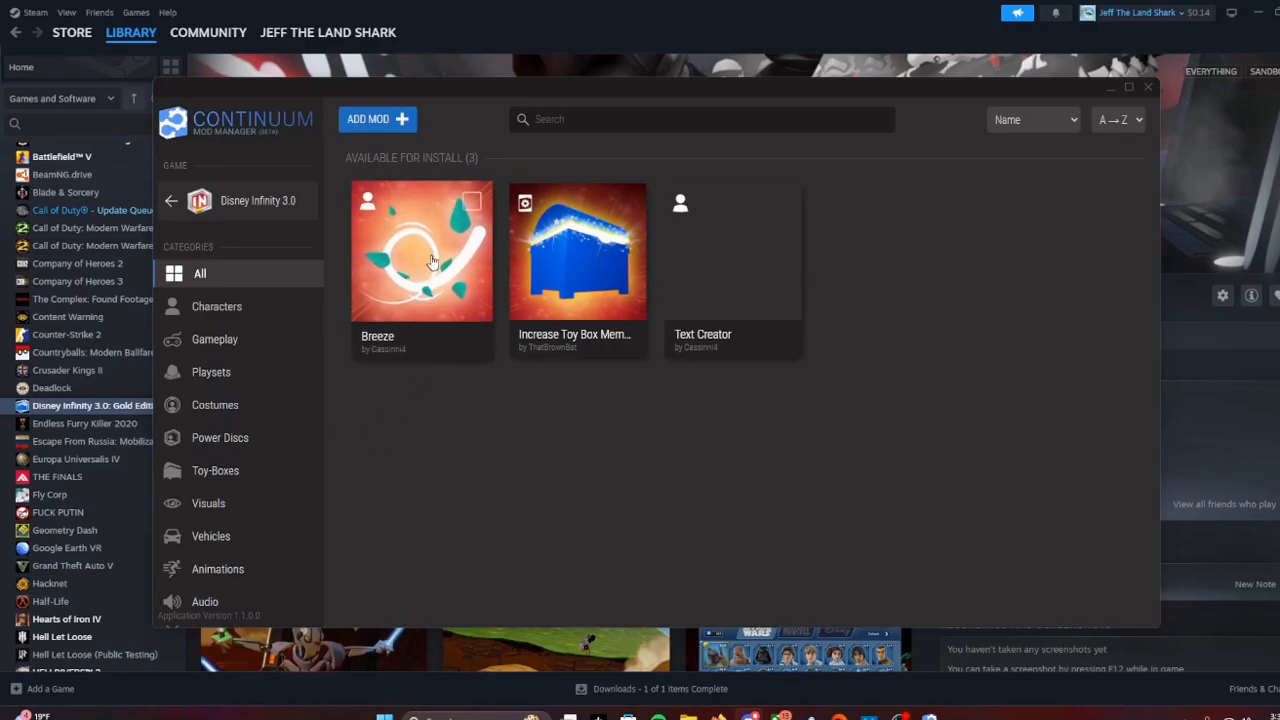
{"action": "mouse_move", "coordinate": [428, 284]}
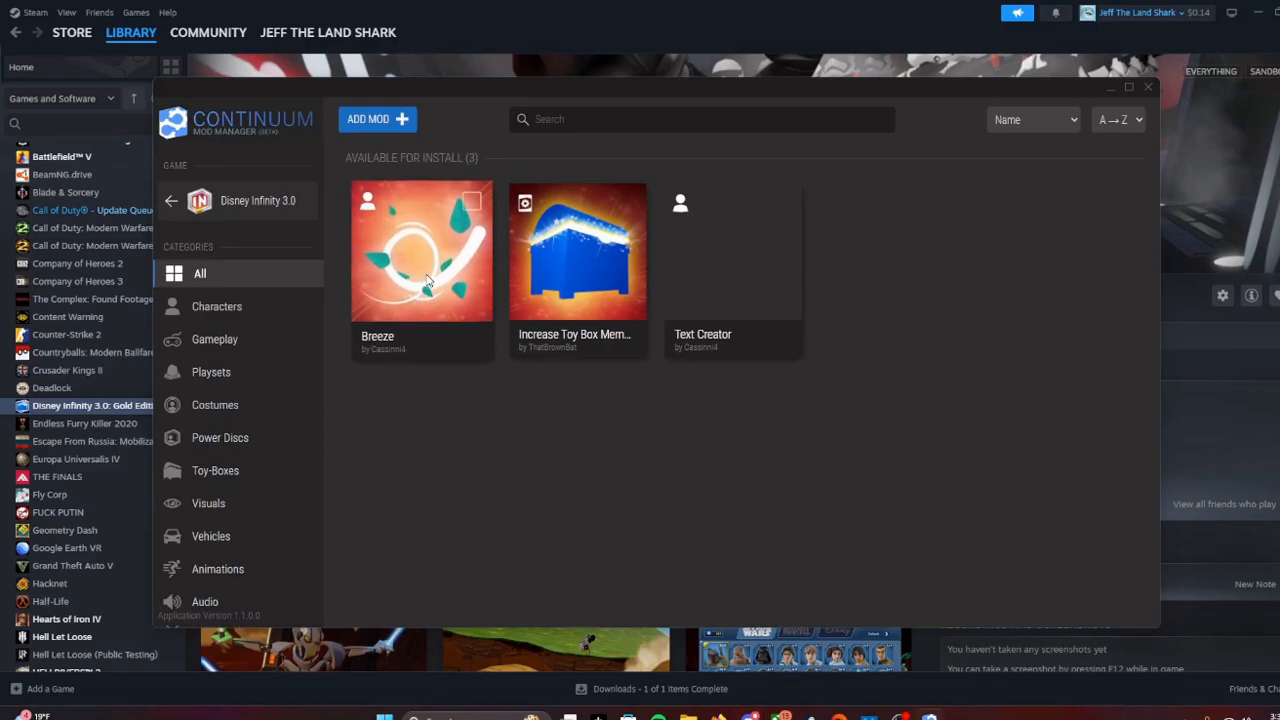
In Breeze's Options, switch off Premium Elsa Textures removal and Light FX characters removal, and view the credits
{"action": "left_click", "coordinate": [424, 250]}
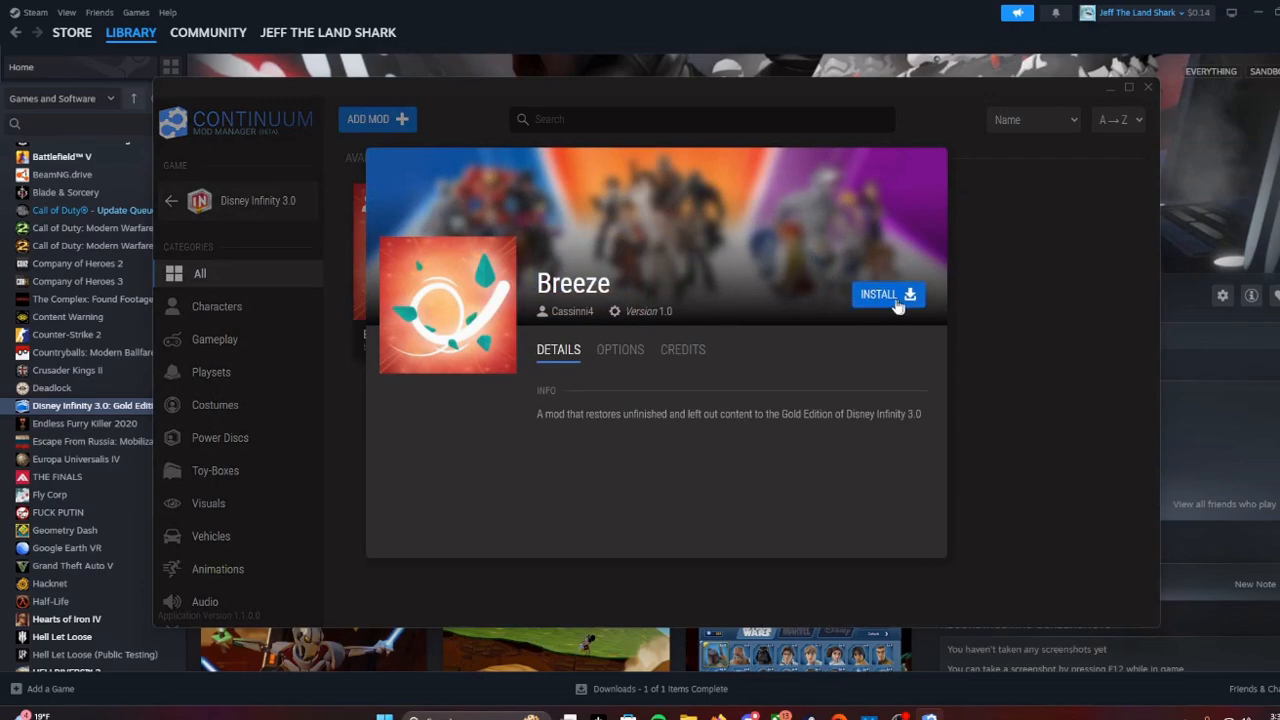
{"action": "mouse_move", "coordinate": [904, 364]}
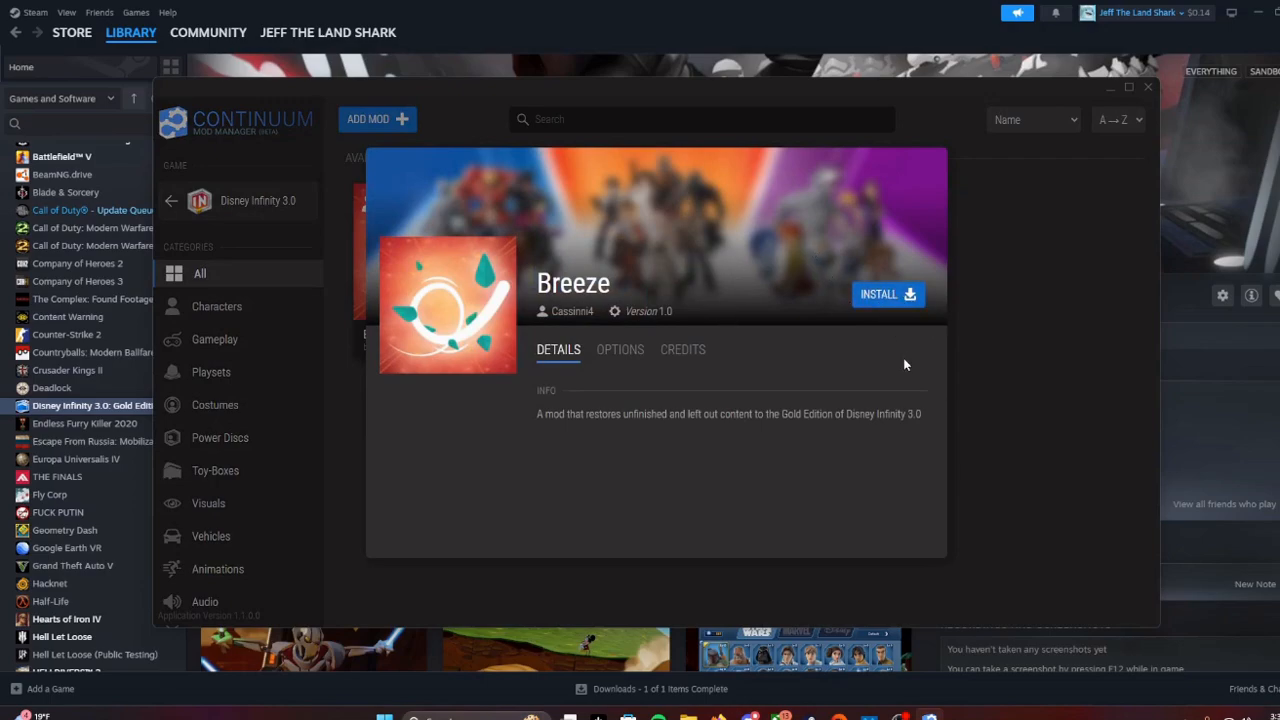
{"action": "mouse_move", "coordinate": [604, 352]}
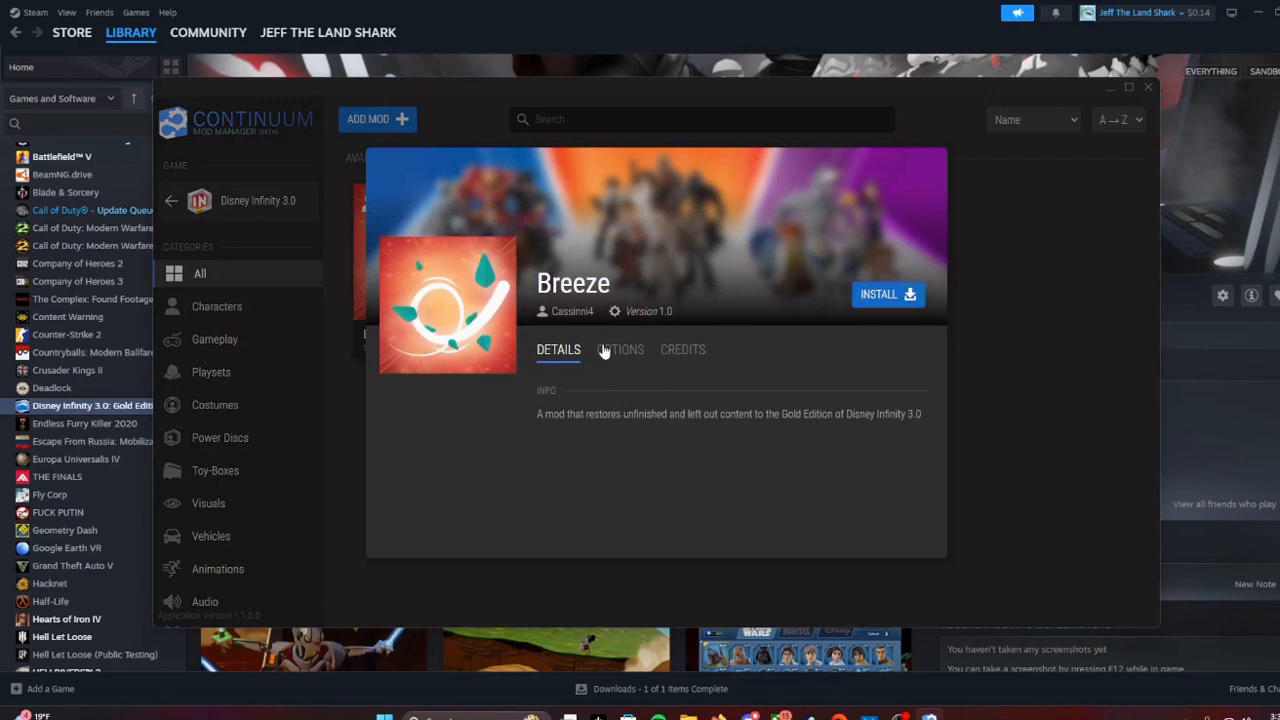
{"action": "left_click", "coordinate": [620, 348]}
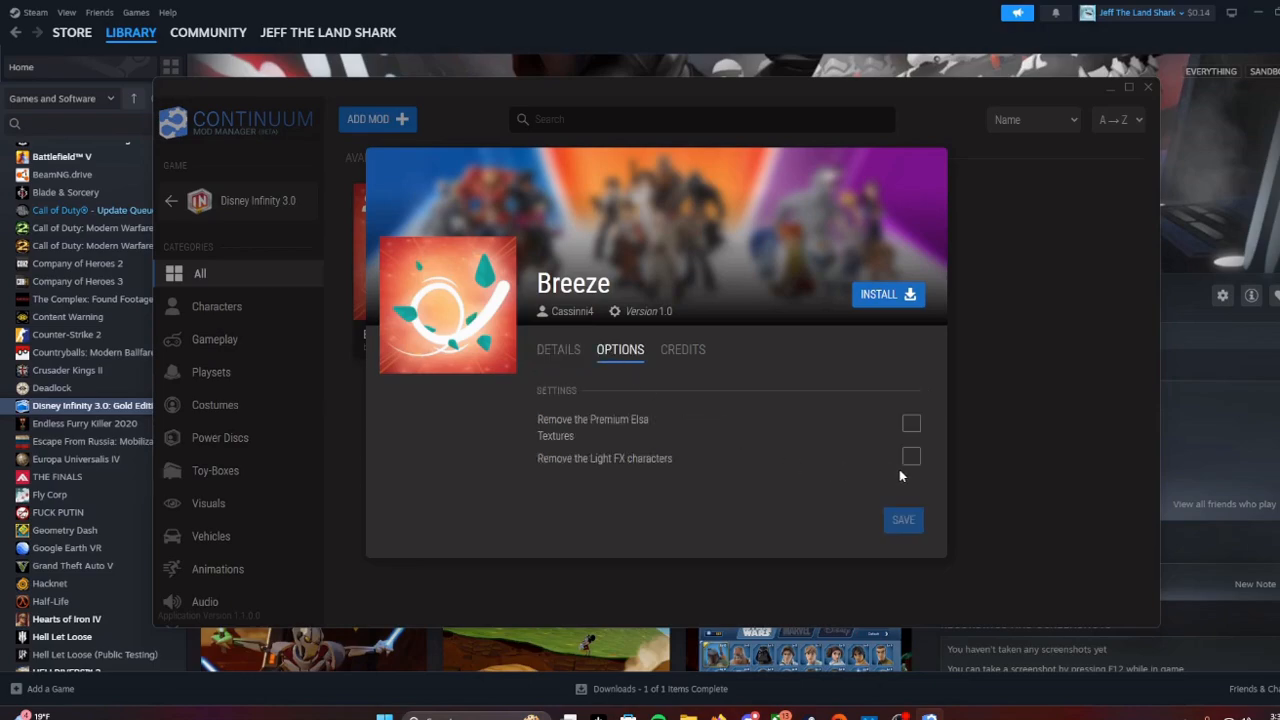
{"action": "mouse_move", "coordinate": [894, 460]}
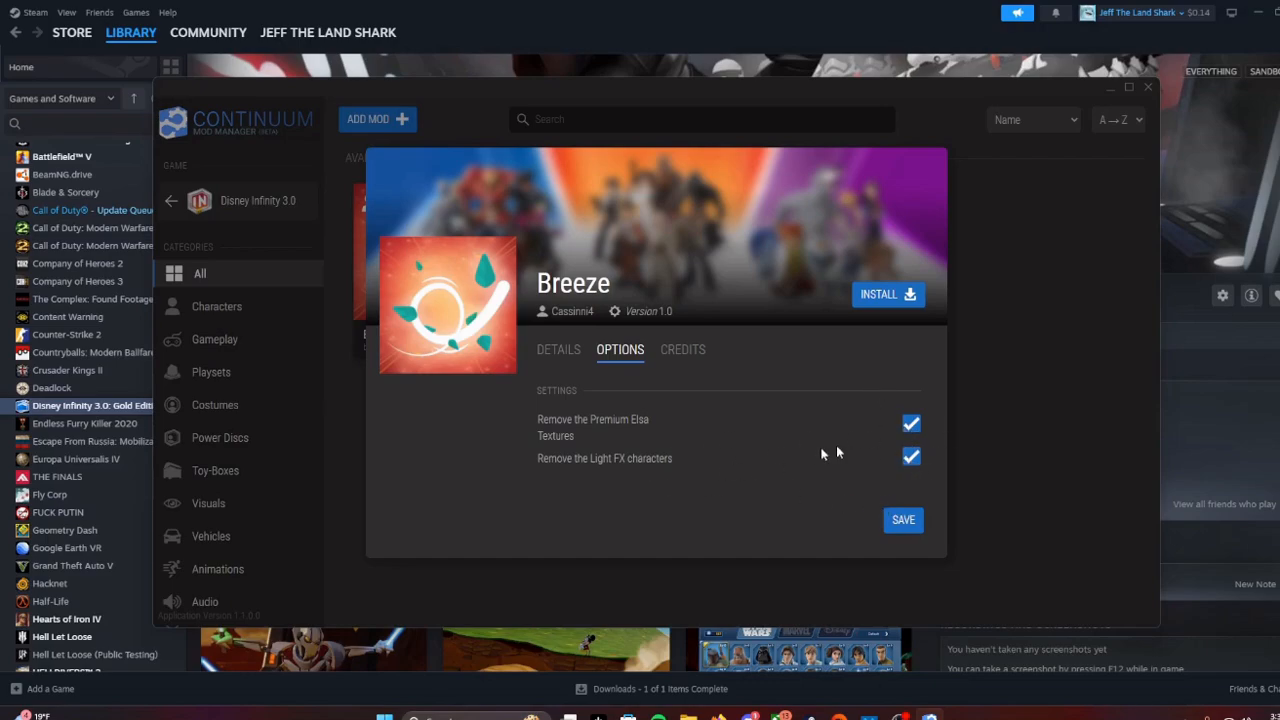
{"action": "mouse_move", "coordinate": [894, 412]}
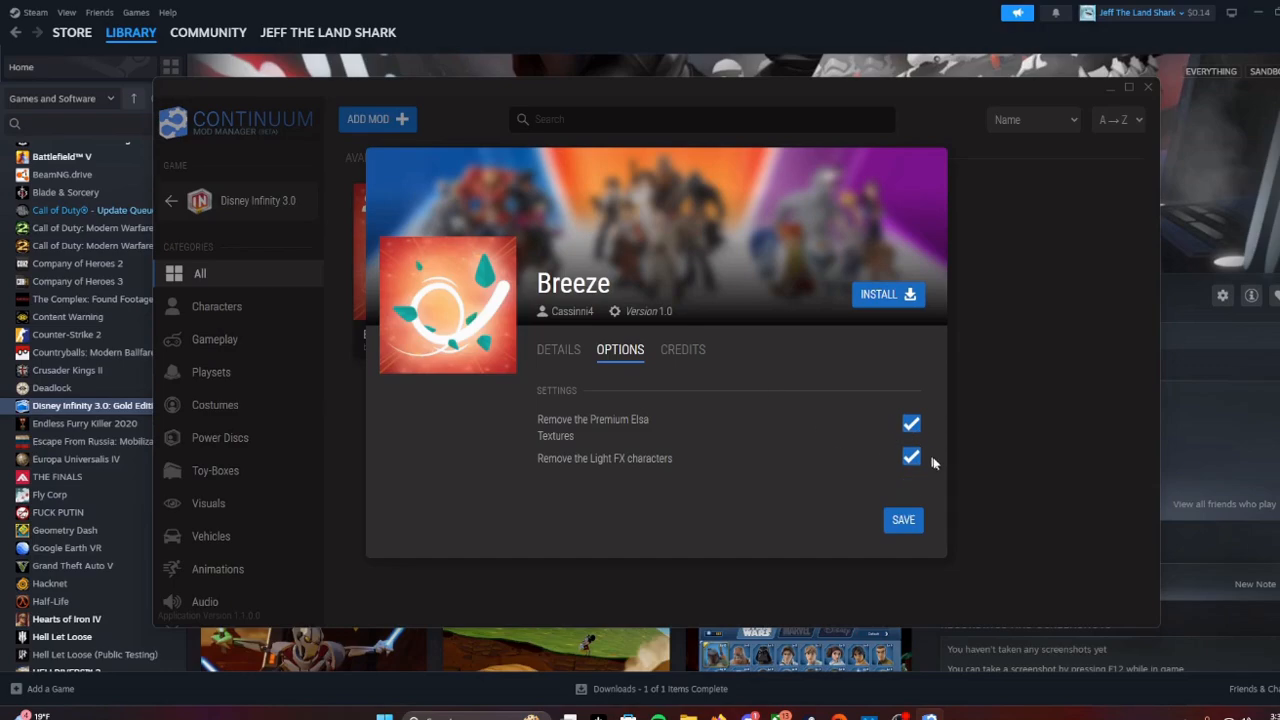
{"action": "mouse_move", "coordinate": [912, 458]}
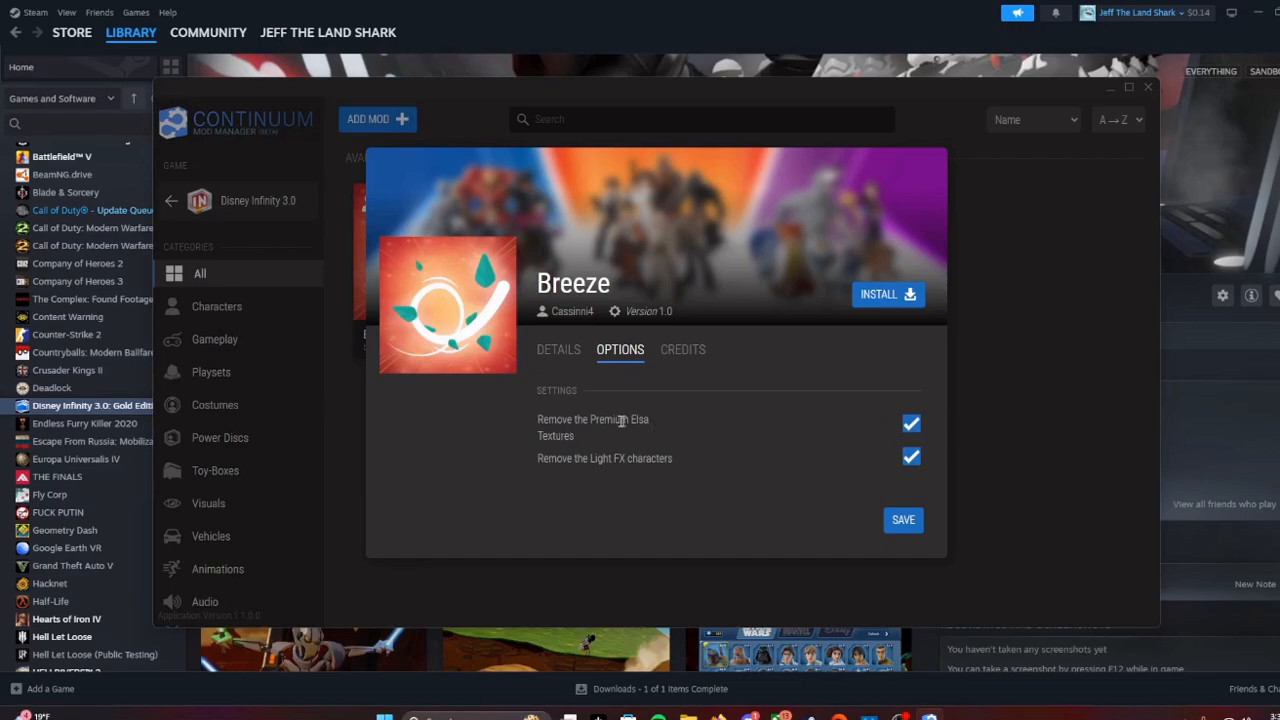
{"action": "left_click", "coordinate": [912, 424]}
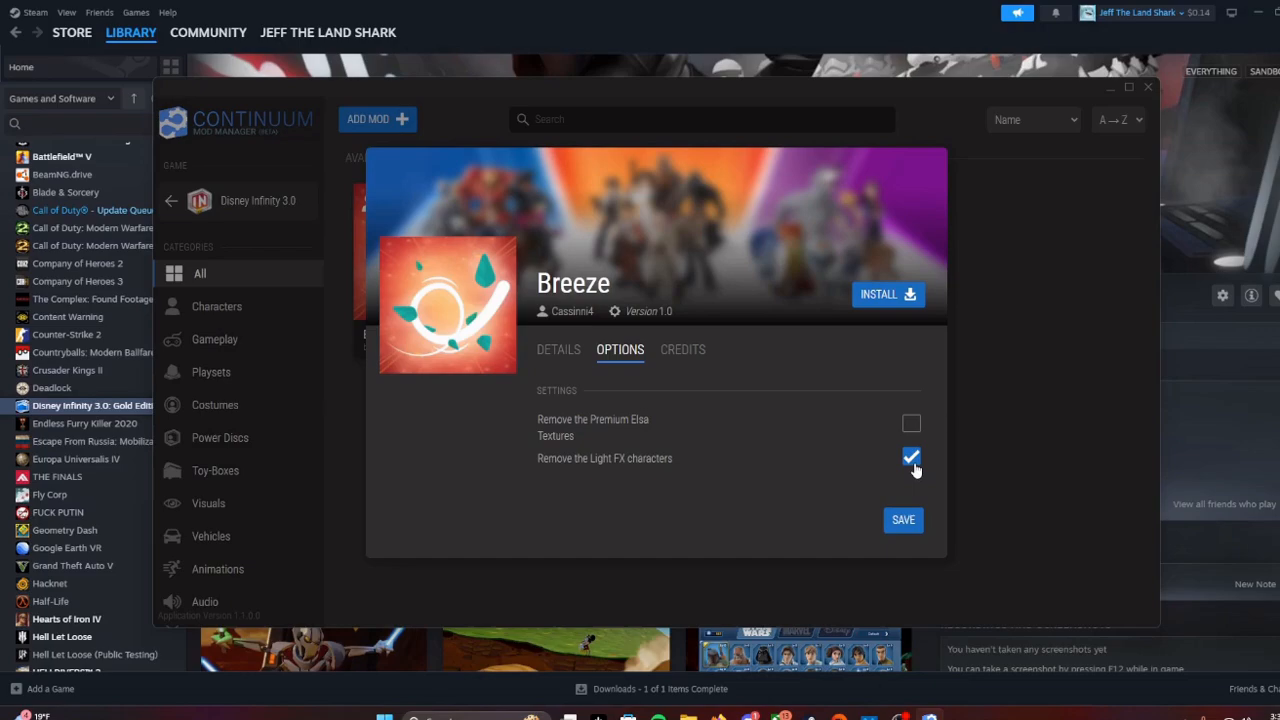
{"action": "left_click", "coordinate": [912, 456]}
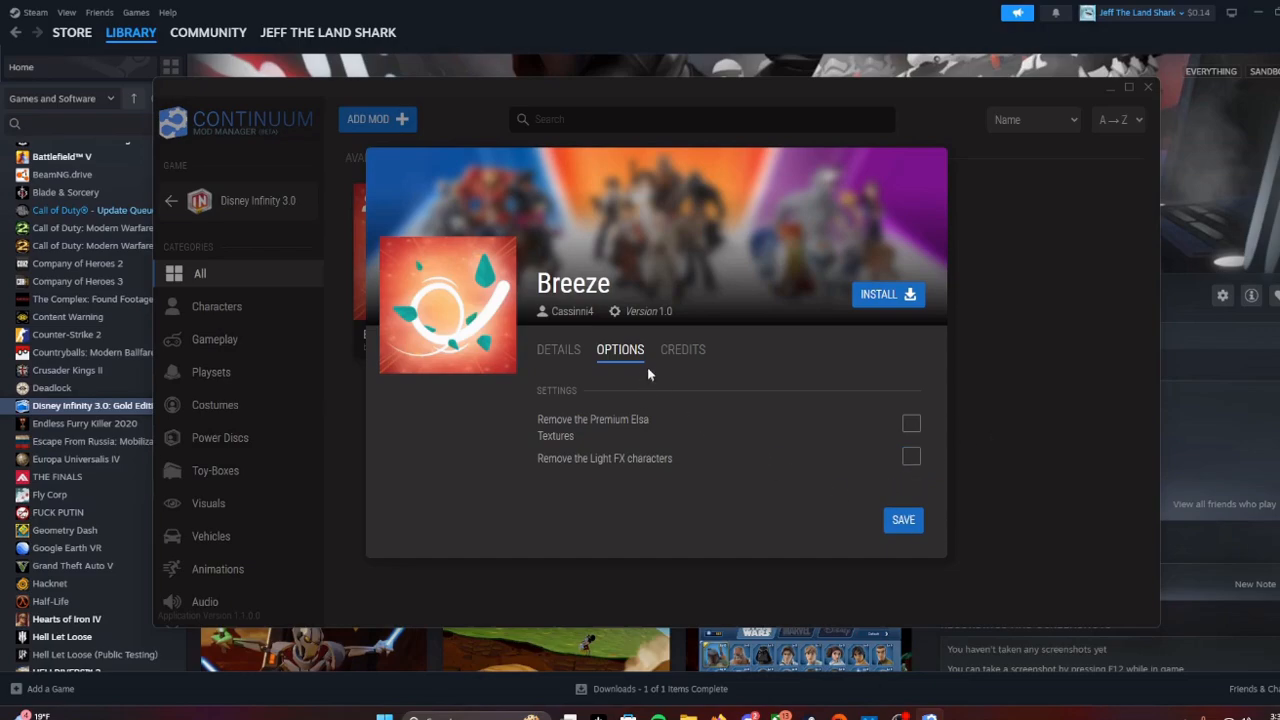
{"action": "left_click", "coordinate": [682, 348]}
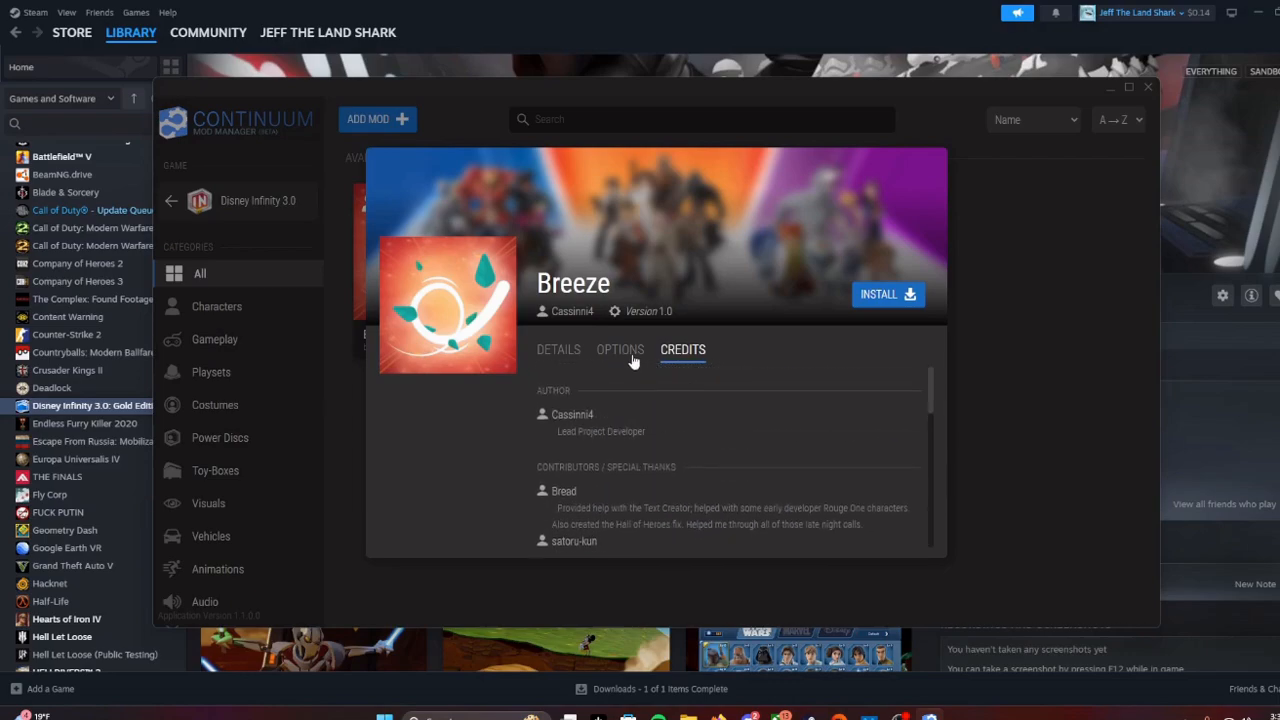
{"action": "left_click", "coordinate": [620, 348]}
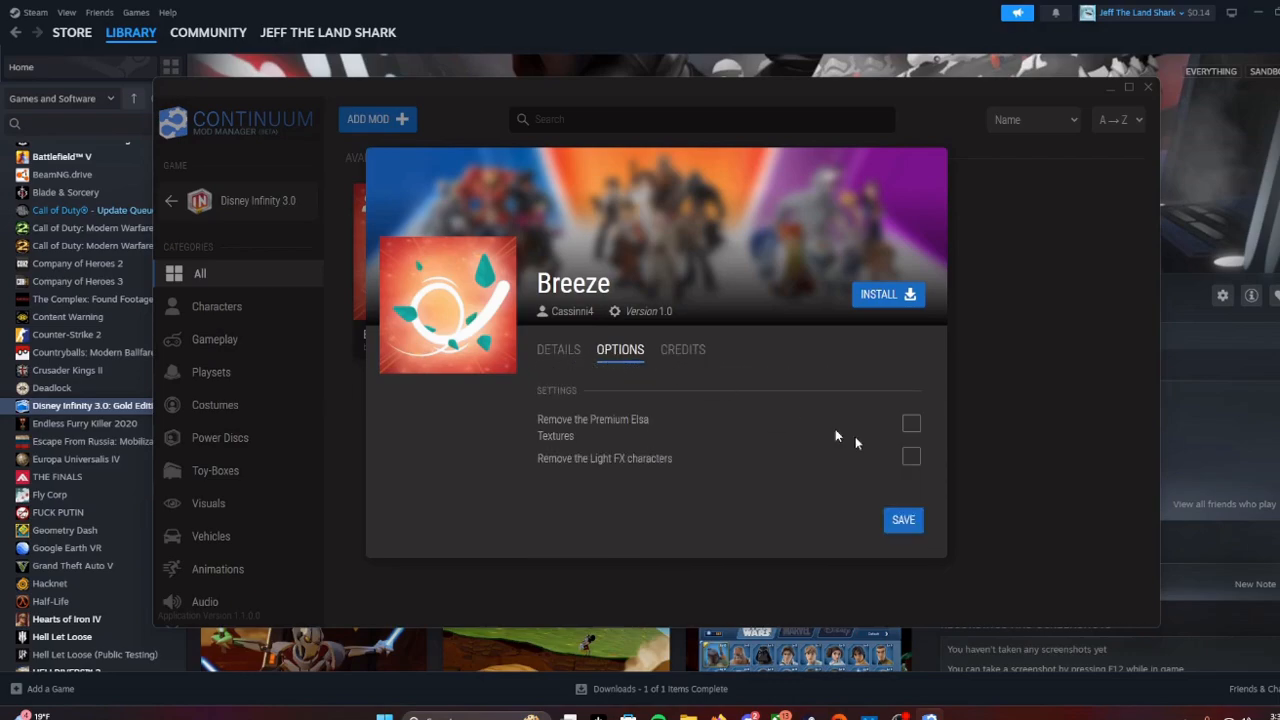
{"action": "mouse_move", "coordinate": [1076, 414]}
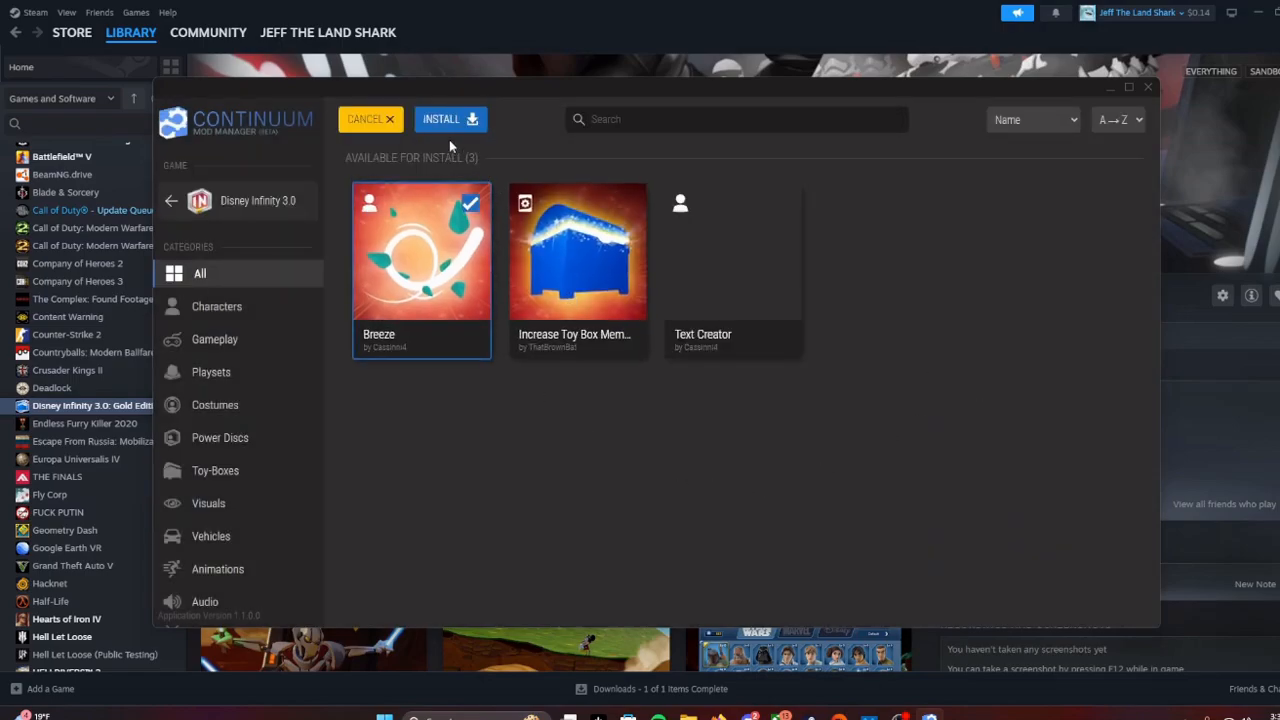
Start installing the selected Breeze mod and let the progress dialog run
{"action": "left_click", "coordinate": [450, 120]}
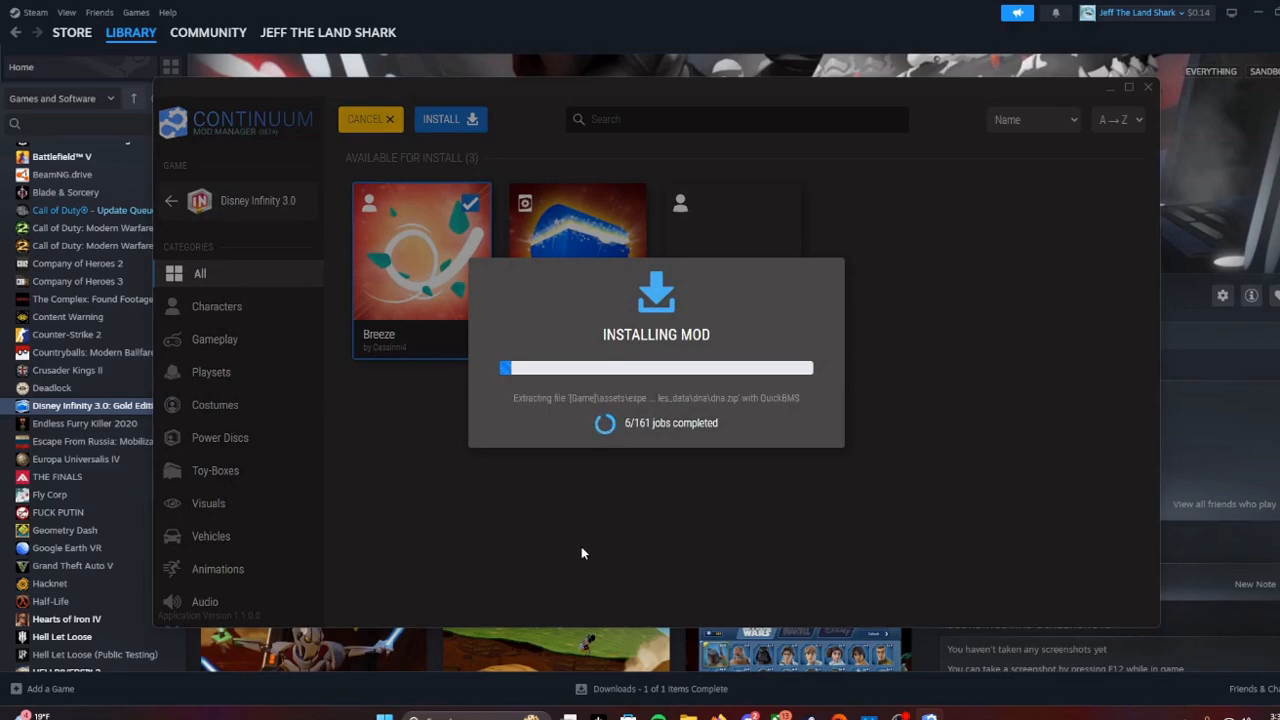
{"action": "mouse_move", "coordinate": [568, 624]}
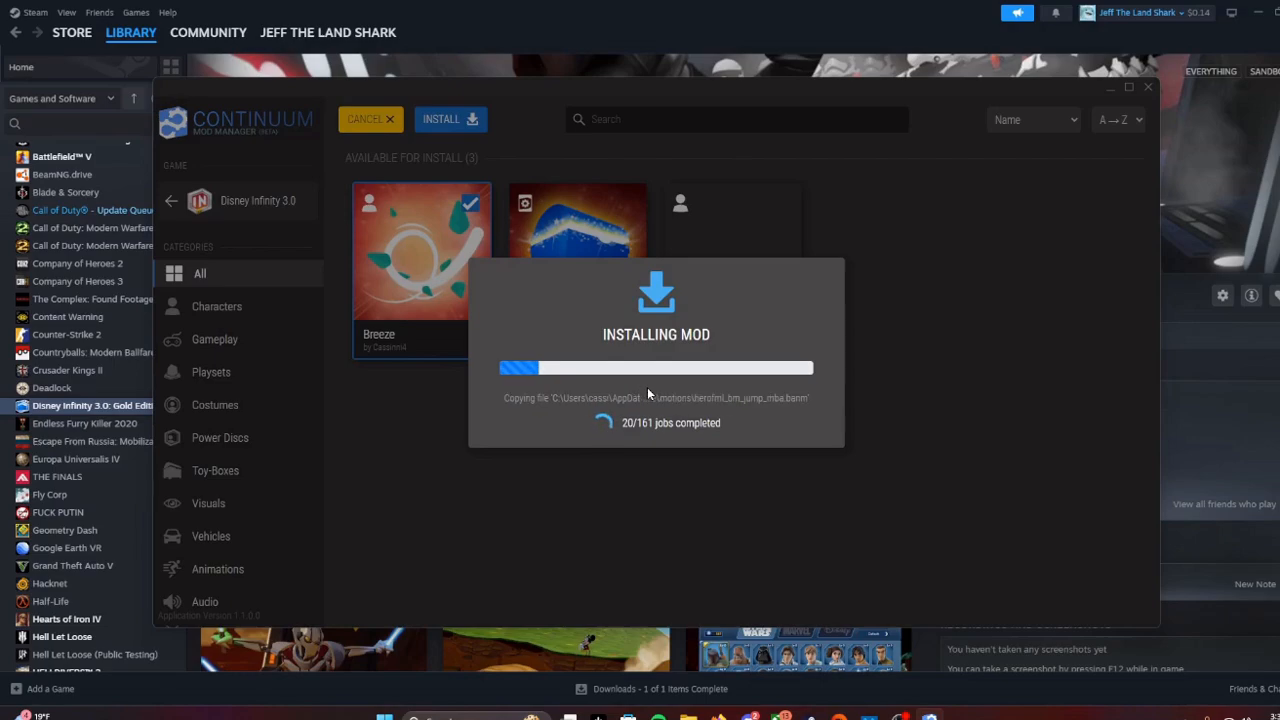
{"action": "mouse_move", "coordinate": [460, 432]}
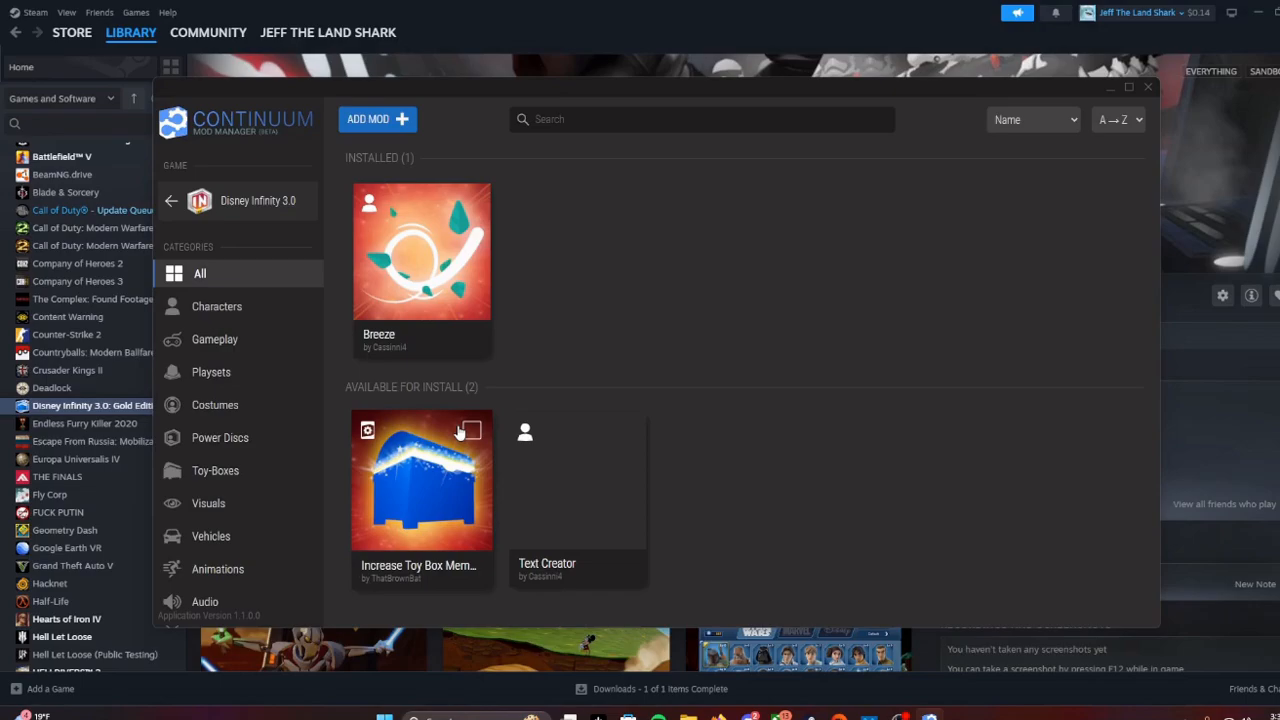
{"action": "mouse_move", "coordinate": [432, 272]}
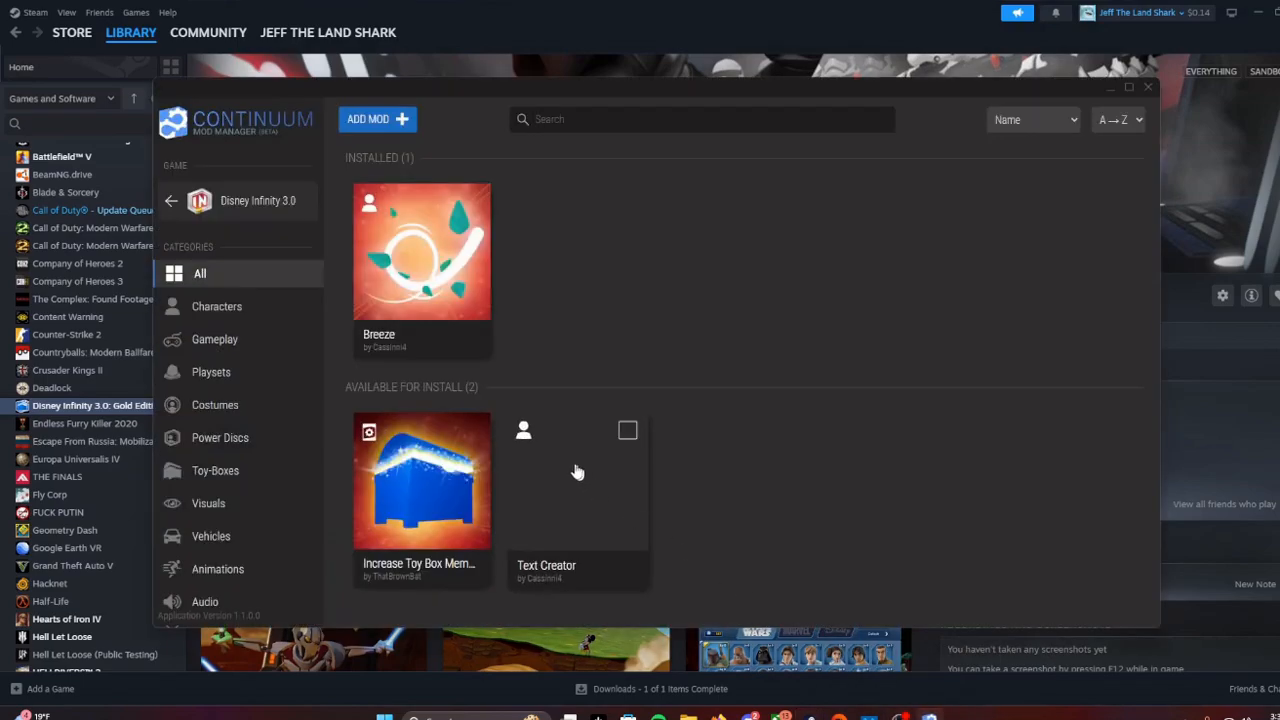
{"action": "mouse_move", "coordinate": [444, 284]}
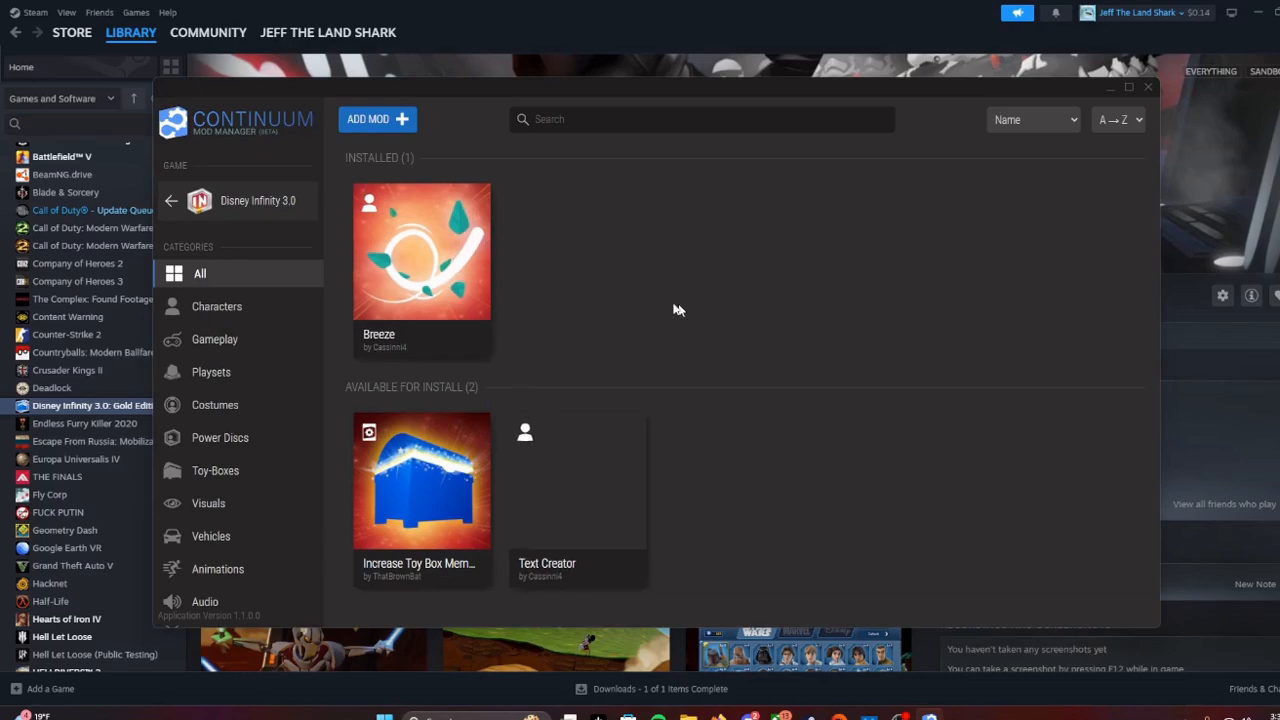
{"action": "mouse_move", "coordinate": [248, 138]}
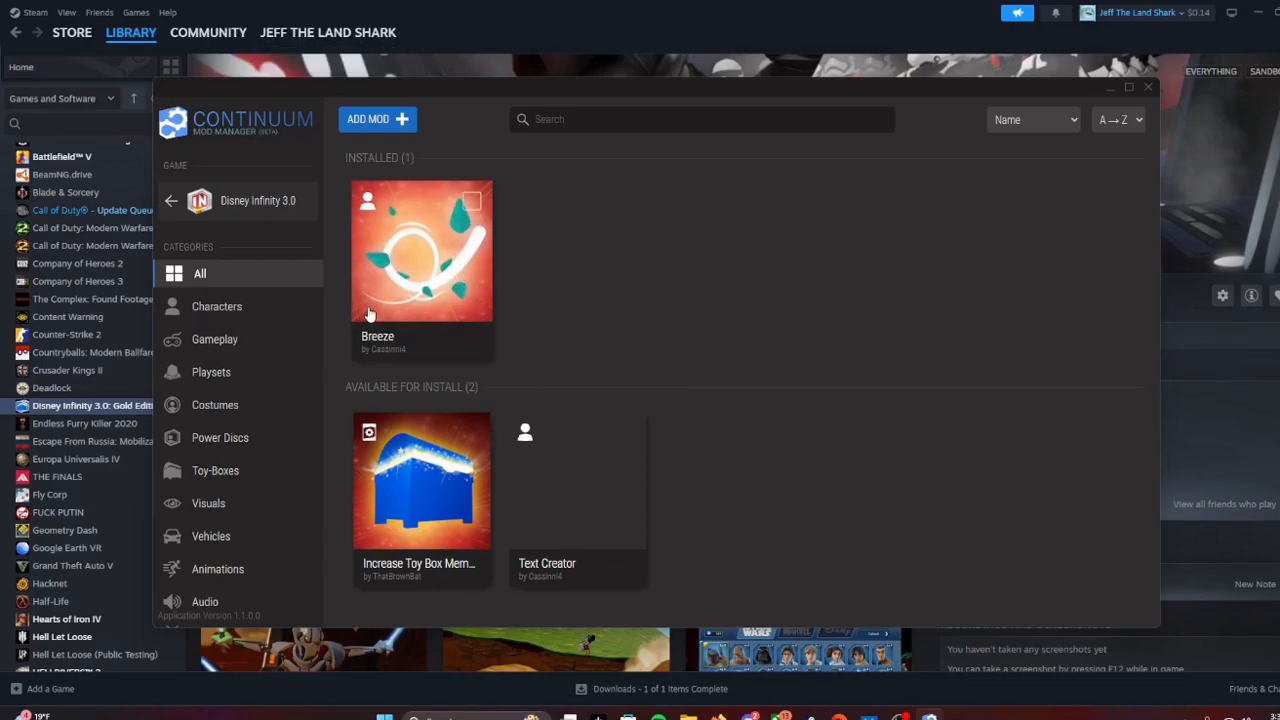
{"action": "mouse_move", "coordinate": [468, 264]}
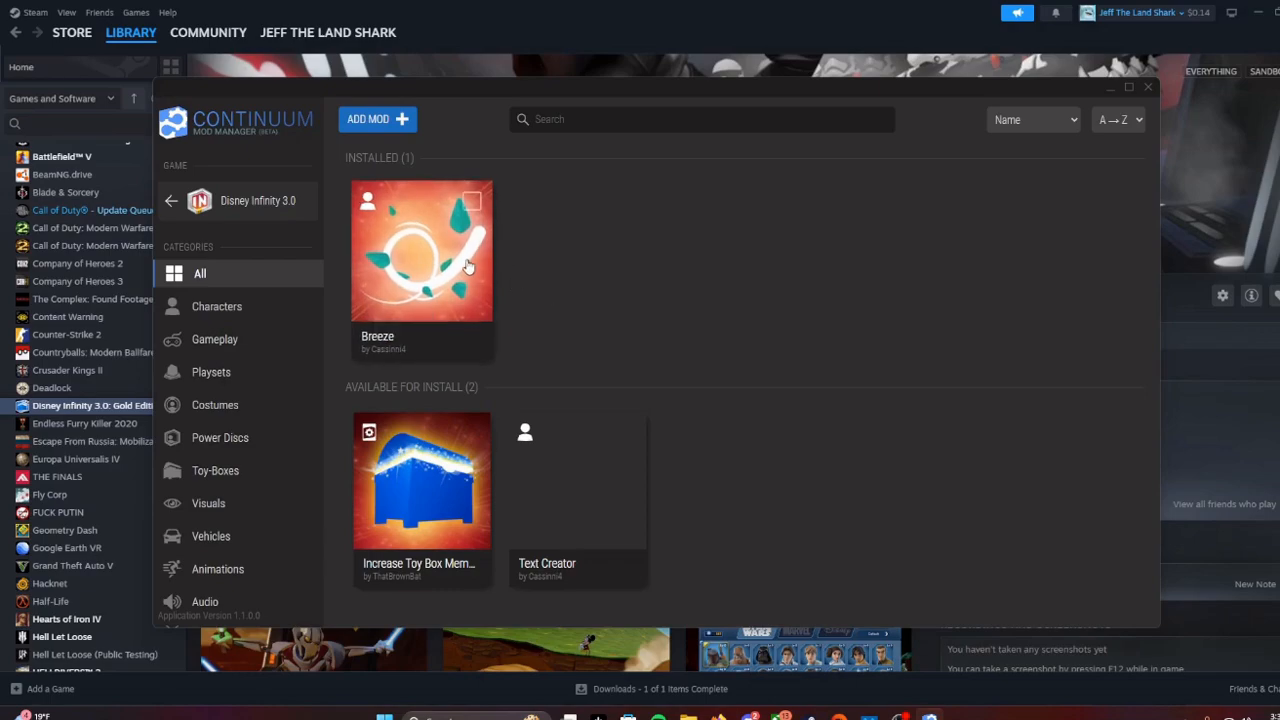
{"action": "mouse_move", "coordinate": [490, 256]}
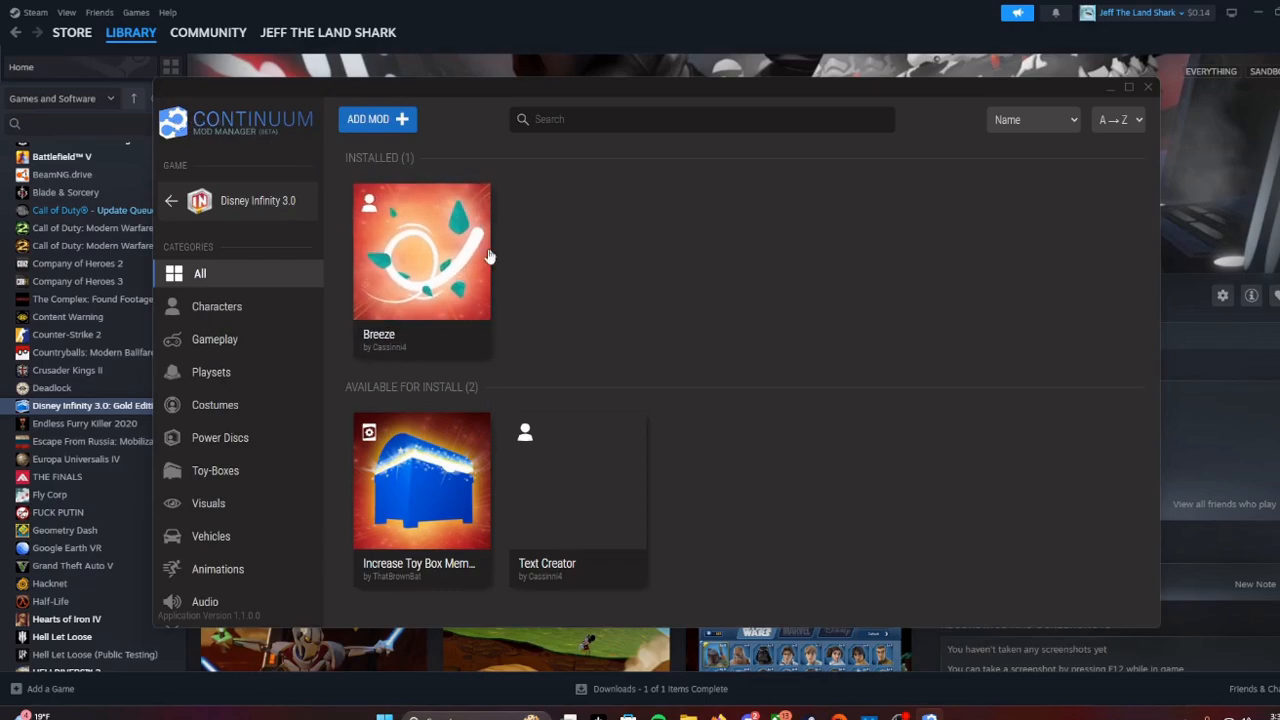
{"action": "mouse_move", "coordinate": [620, 504]}
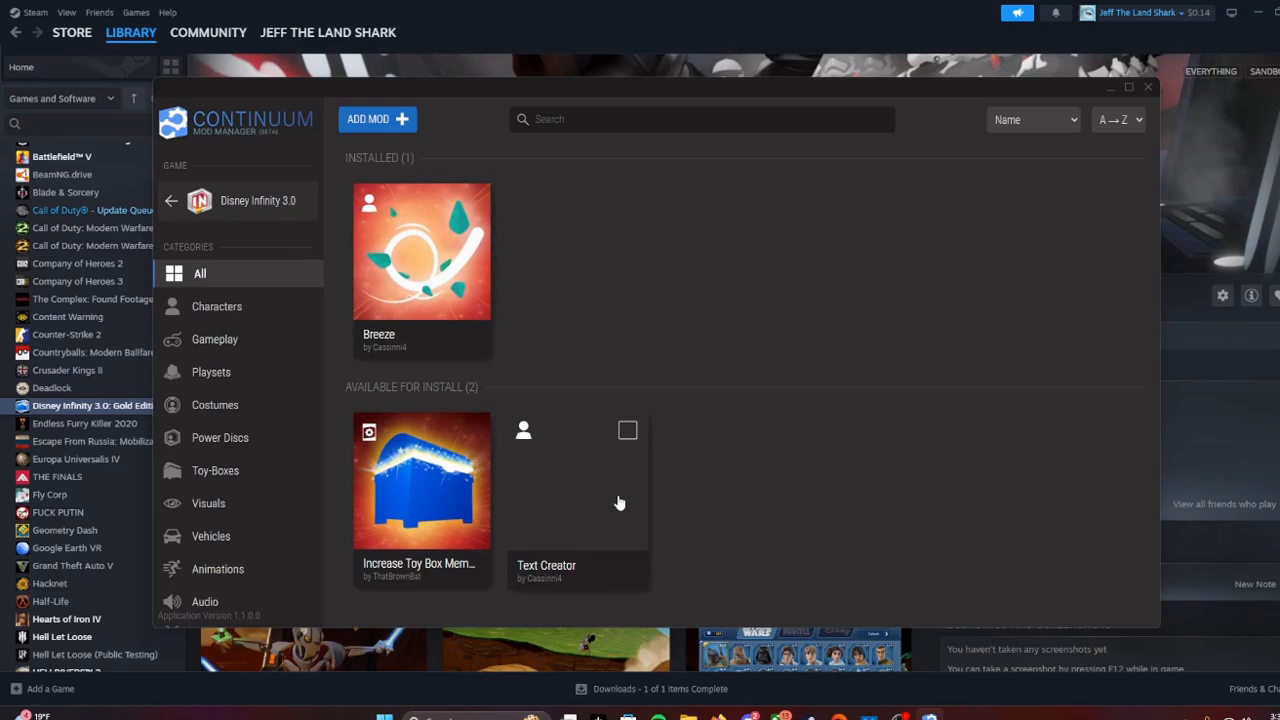
{"action": "mouse_move", "coordinate": [928, 484]}
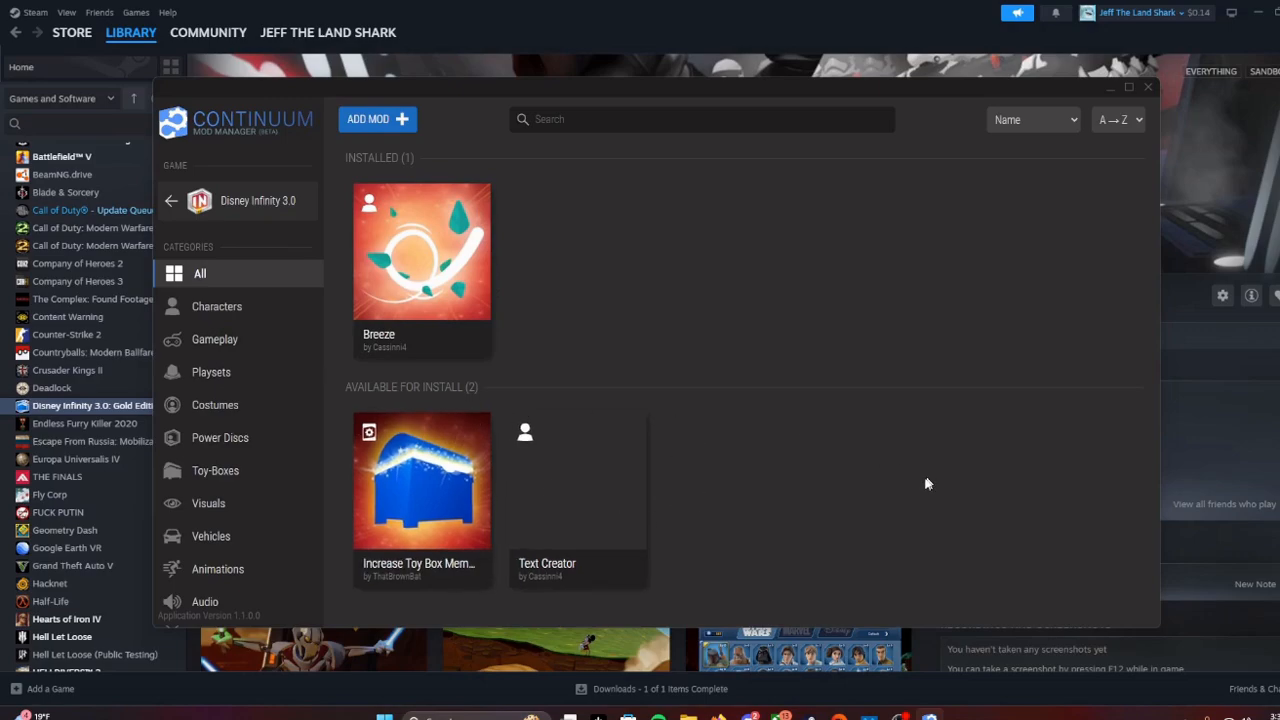
{"action": "mouse_move", "coordinate": [436, 200]}
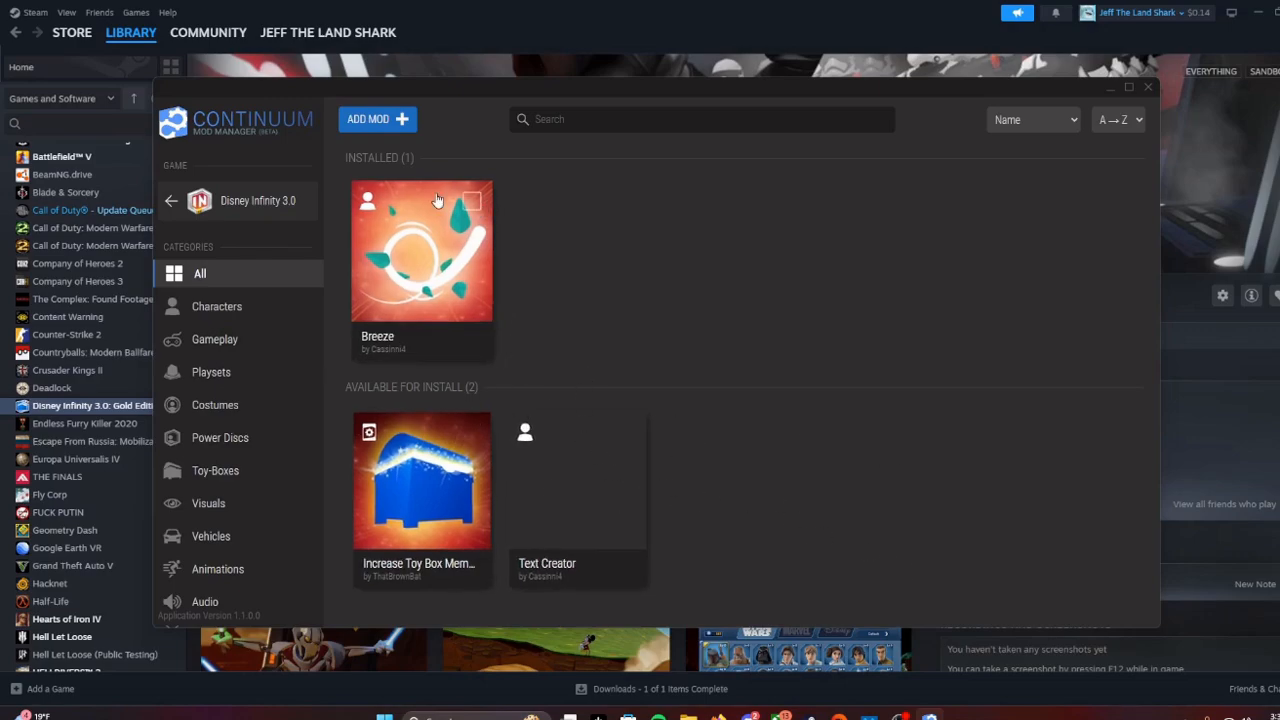
{"action": "left_click", "coordinate": [478, 202]}
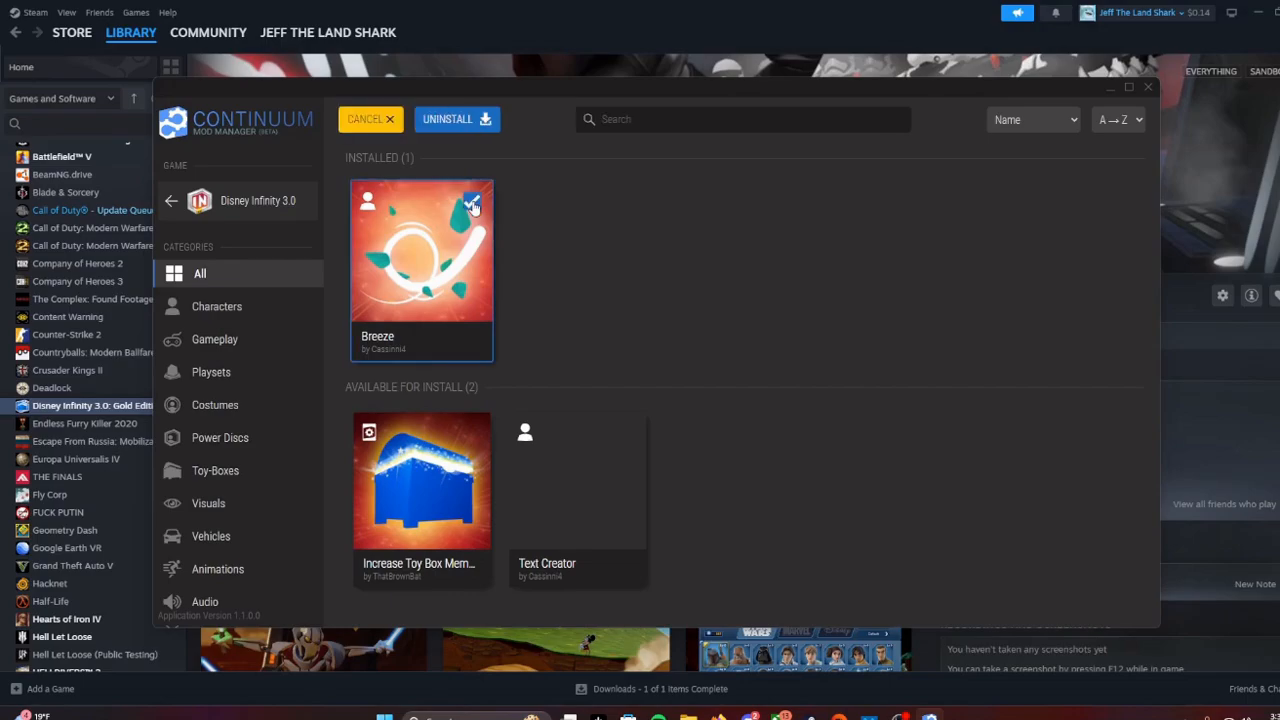
{"action": "left_click", "coordinate": [456, 120]}
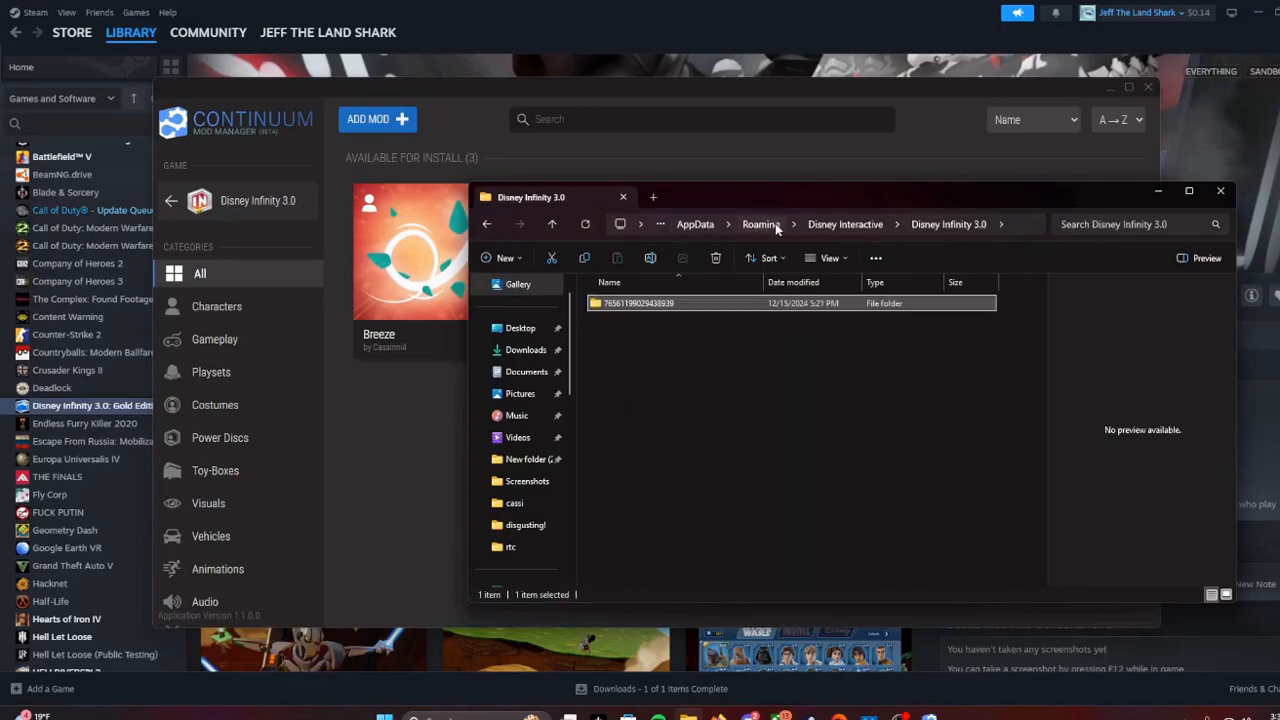
Navigate from Roaming into the continuum-mod-manager folder toward Data\Mods
{"action": "left_click", "coordinate": [760, 224]}
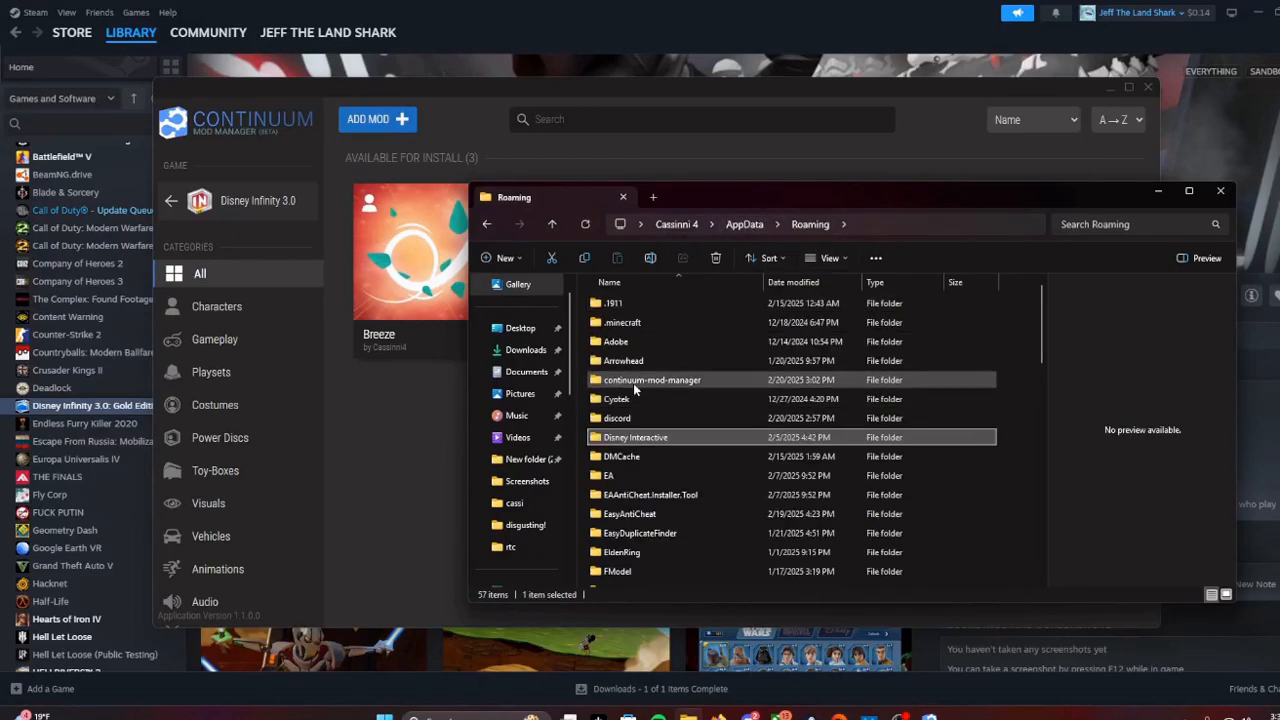
{"action": "double_click", "coordinate": [638, 380]}
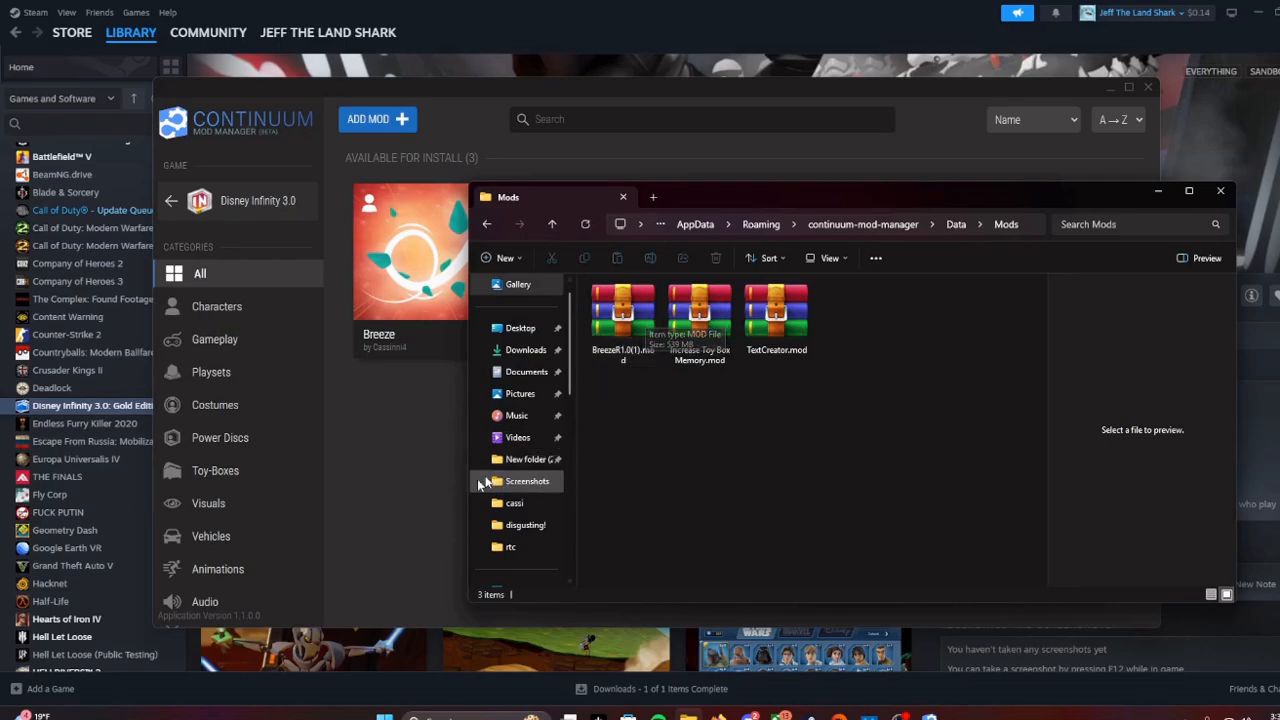
{"action": "mouse_move", "coordinate": [840, 308]}
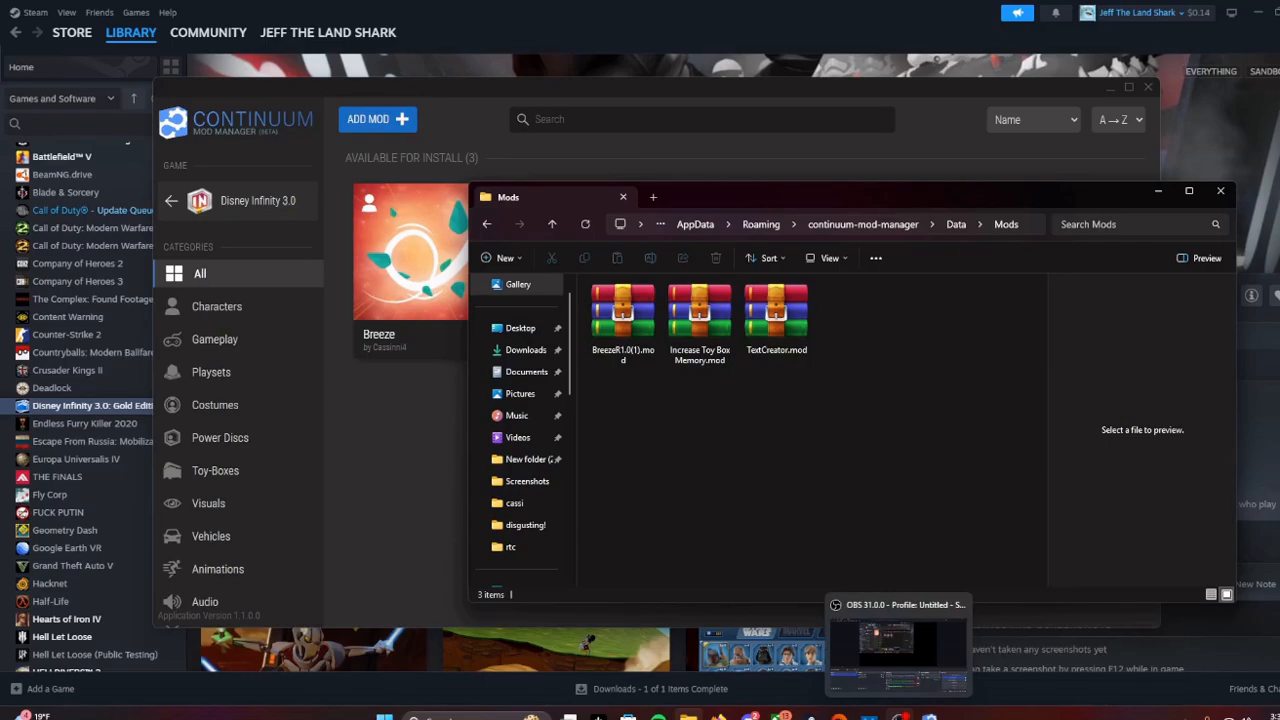
{"action": "mouse_move", "coordinate": [984, 710]}
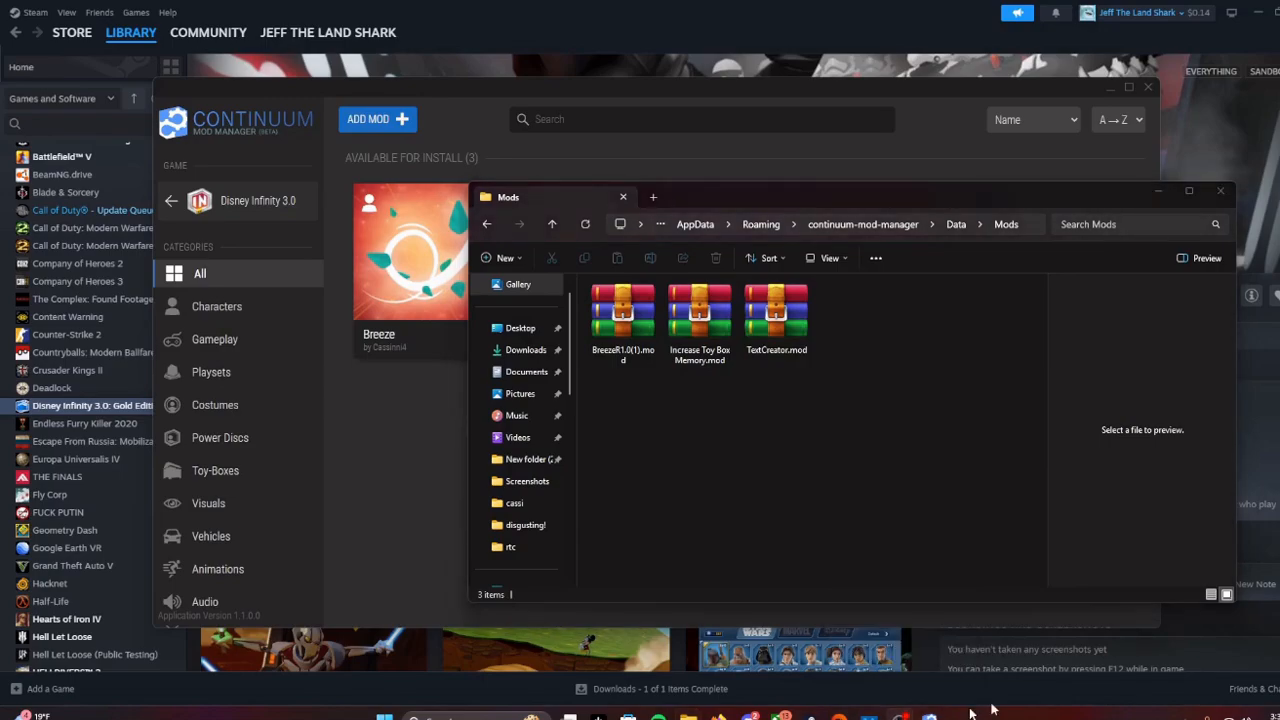